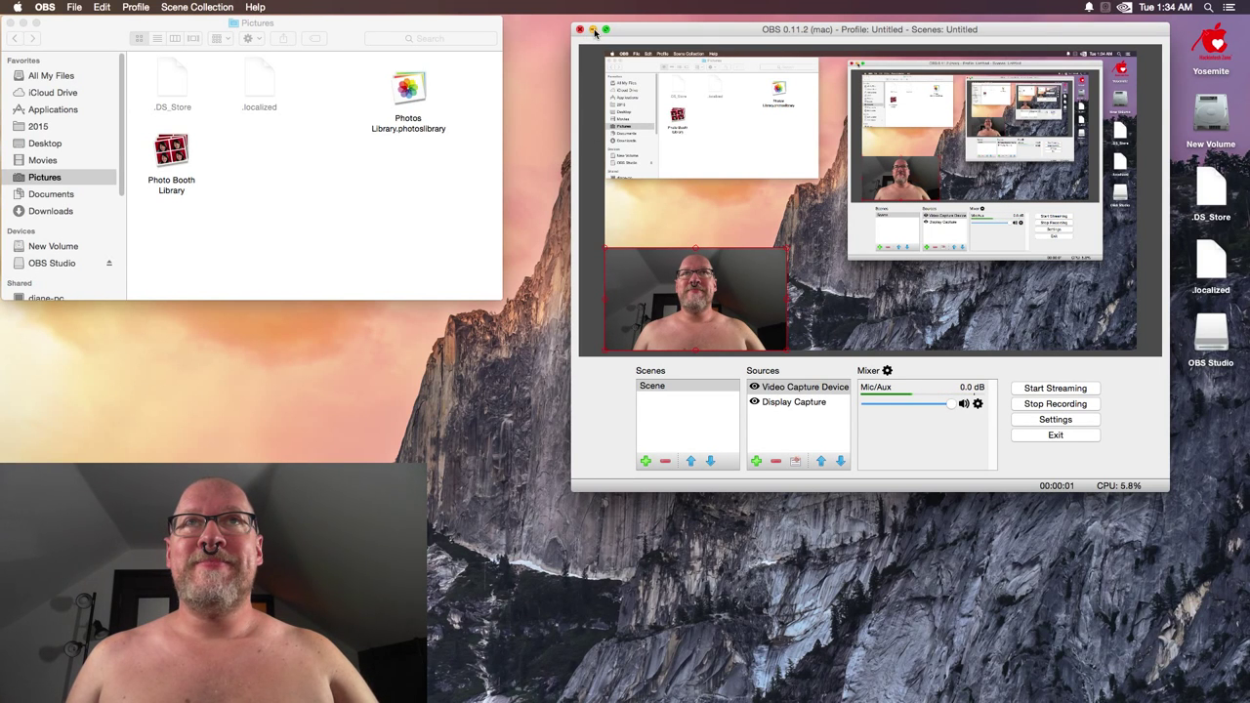
- Hide the OBS window so only the desktop and Pictures folder remain visible
left_click(578, 30)
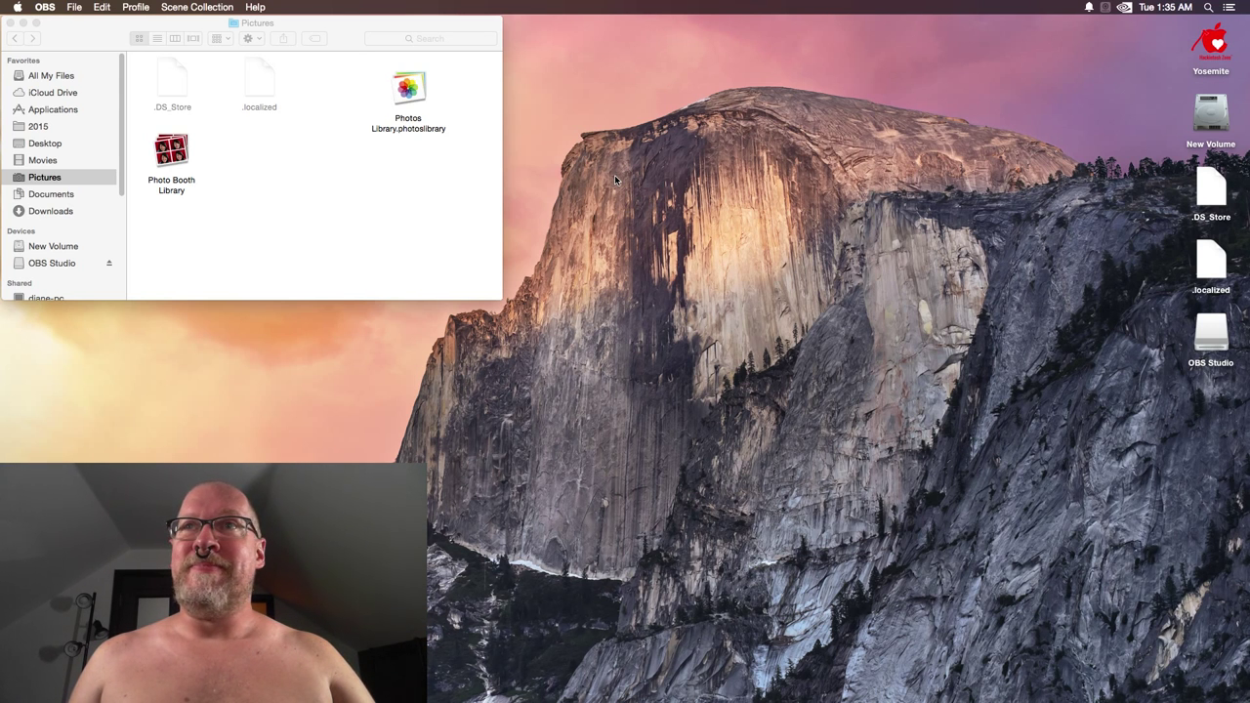
mouse_move(849, 82)
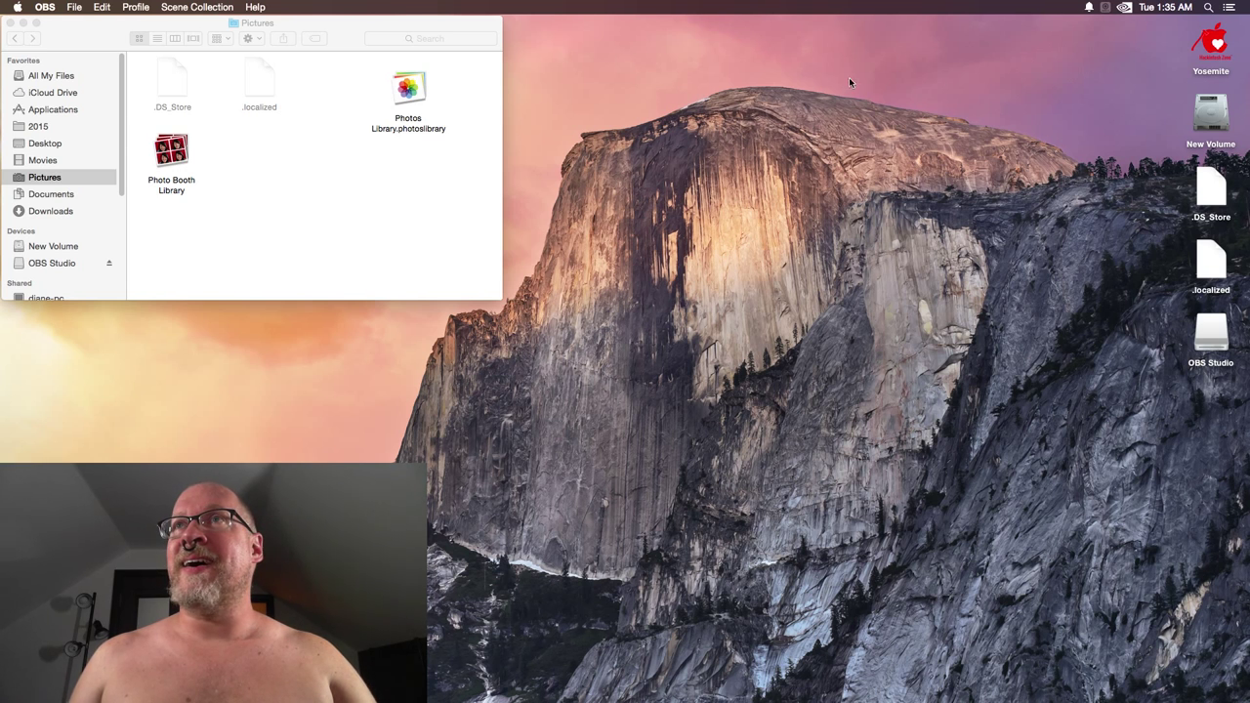
- Show the Webcam Settings panel for the Microsoft LifeCam Studio and reposition it on screen
left_click(1116, 8)
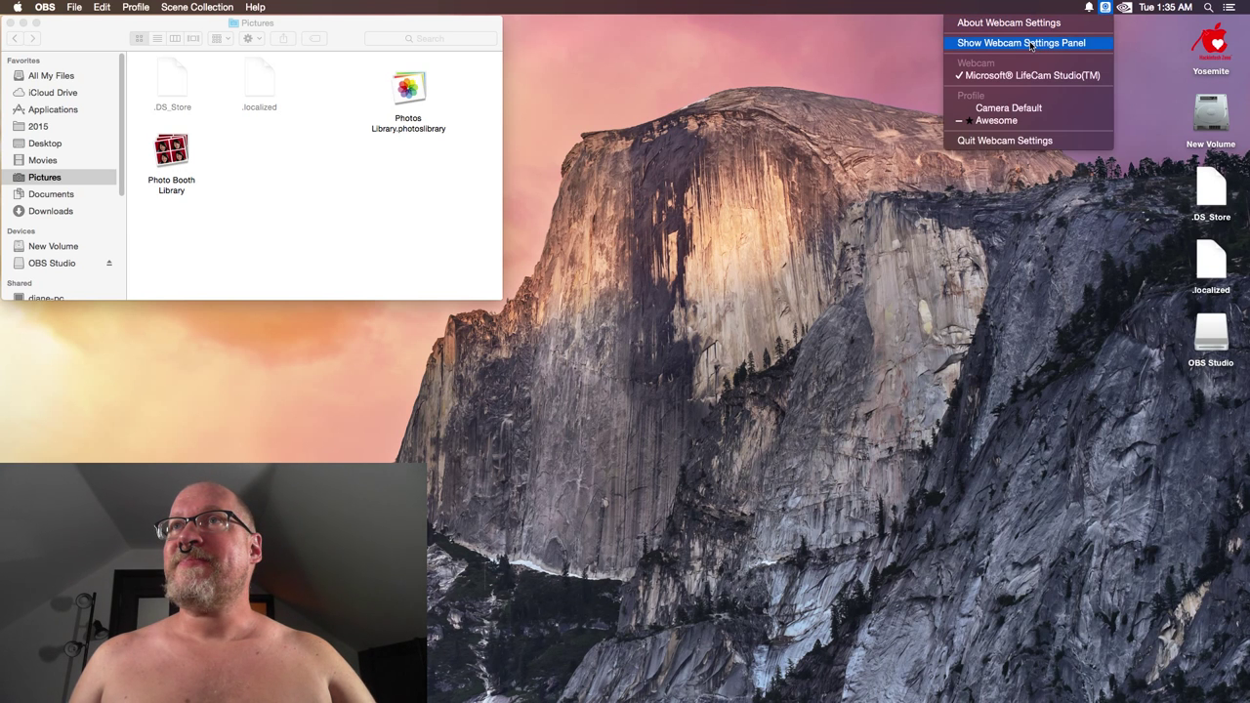
left_click(1023, 43)
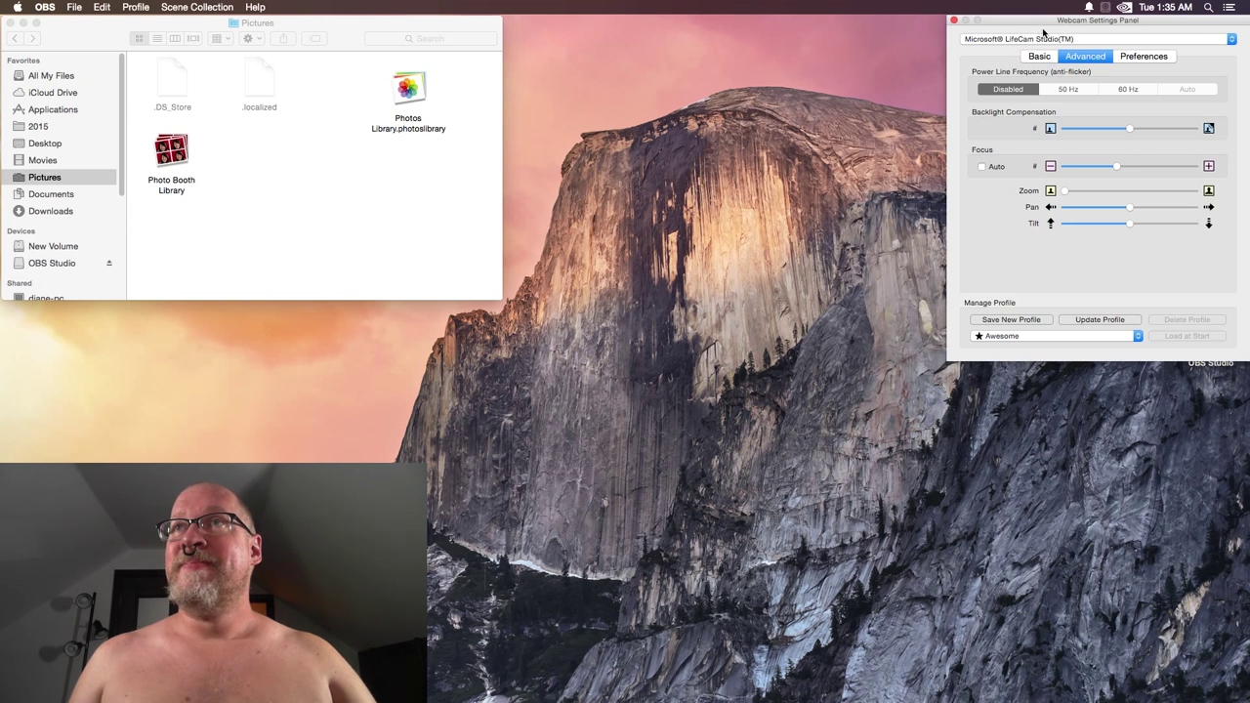
left_click_drag(1098, 19, 662, 209)
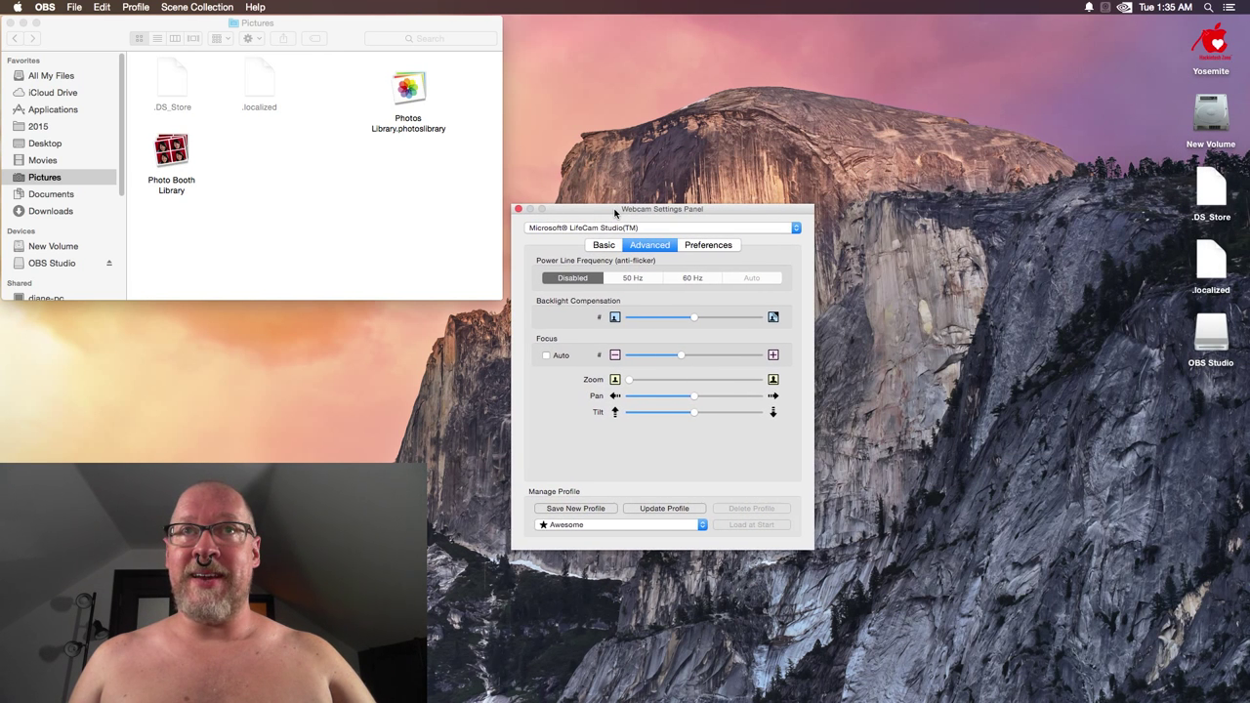
left_click_drag(662, 207, 1039, 23)
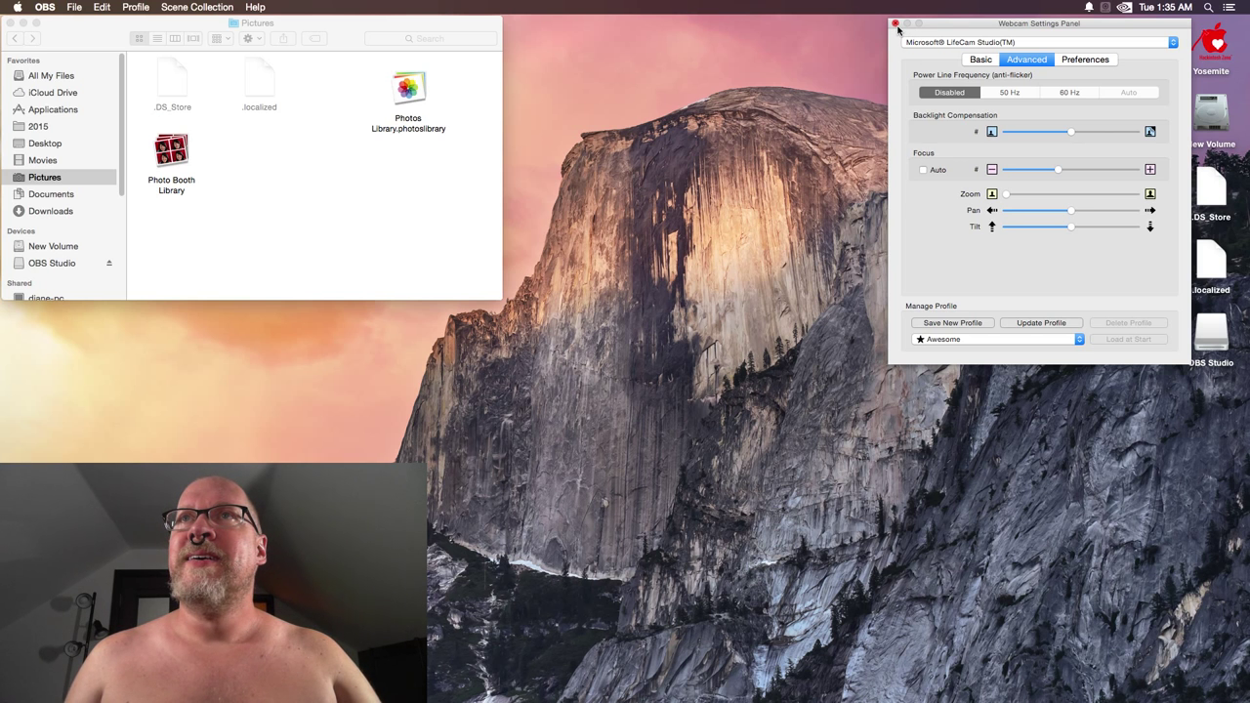
- Close the Webcam Settings panel, leaving the Finder Pictures window in view
left_click(891, 23)
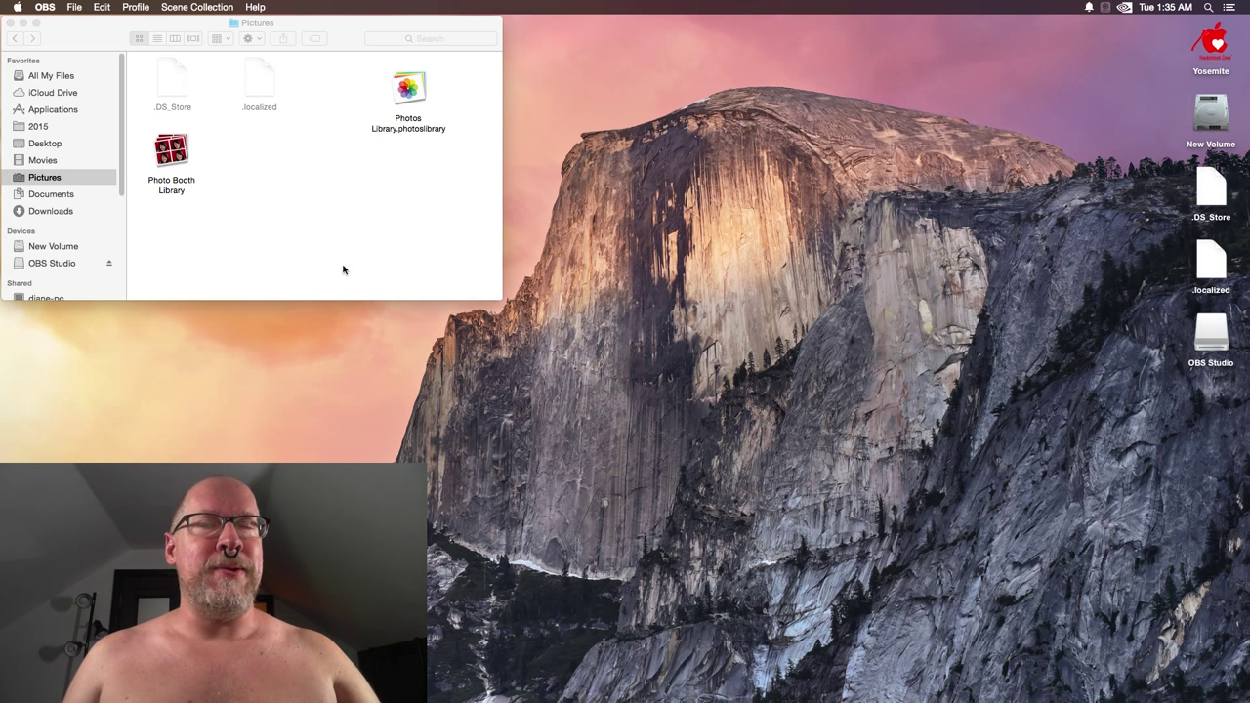
mouse_move(375, 258)
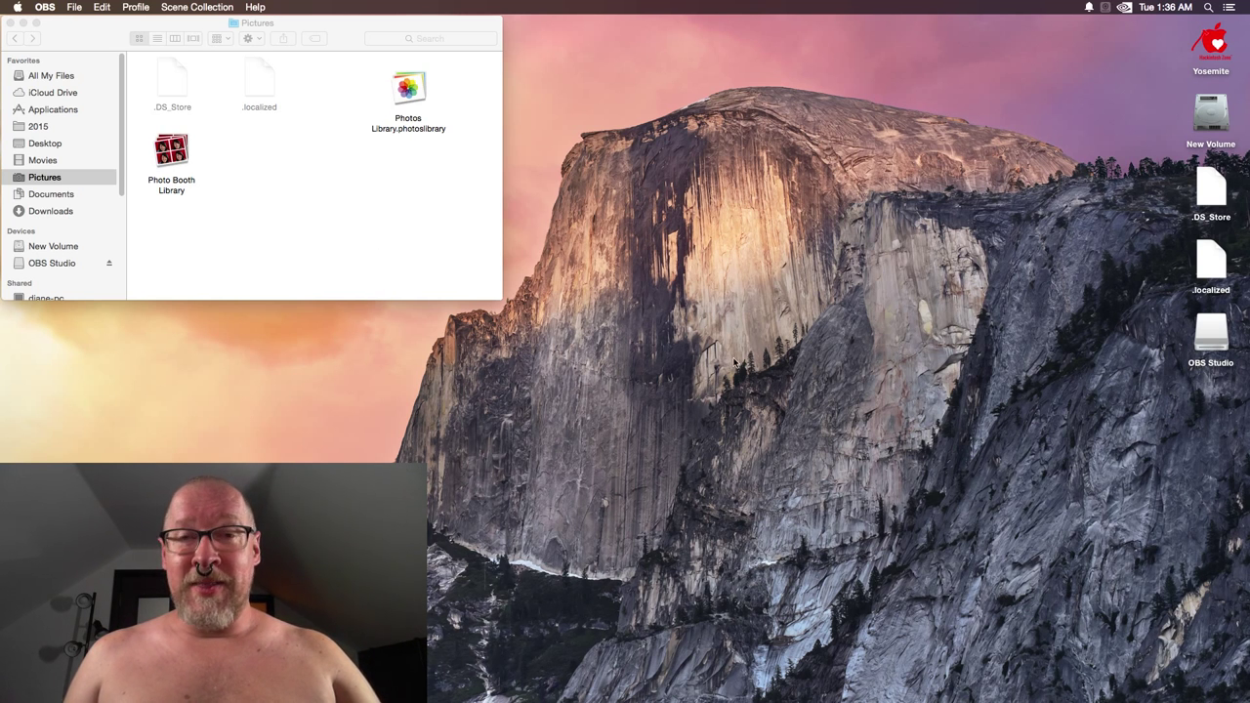
mouse_move(426, 176)
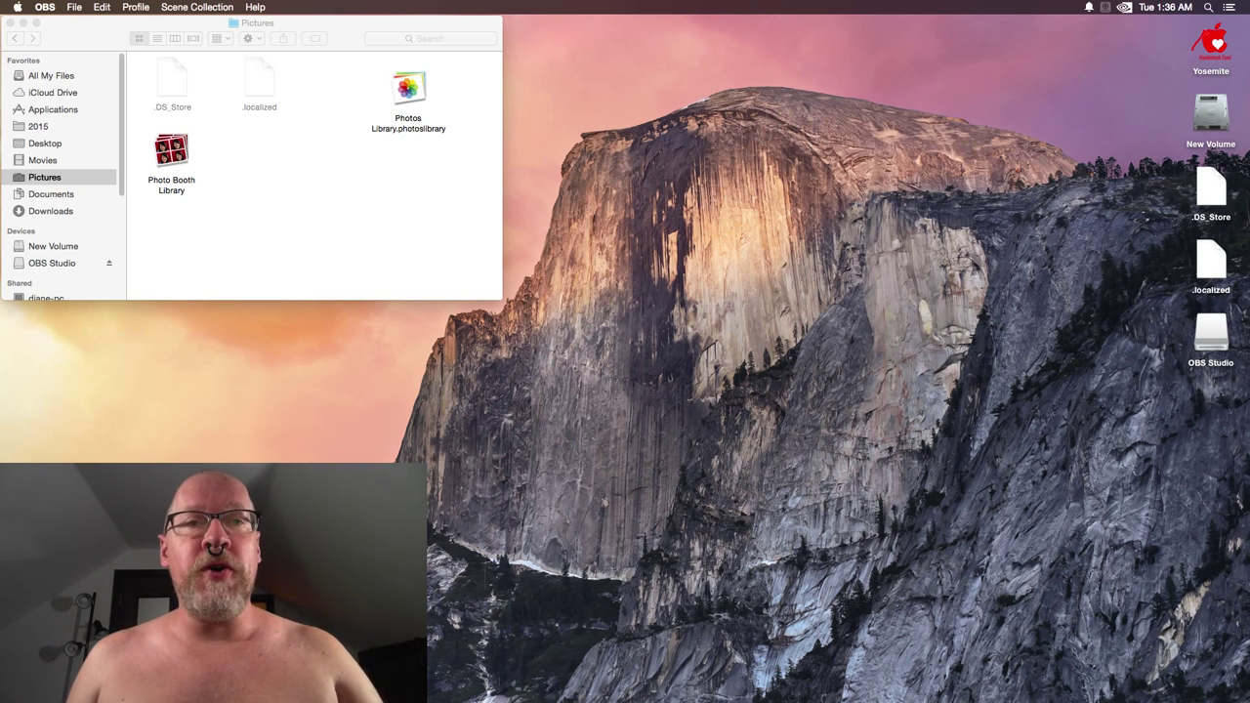
- Launch Photos from the Dock and dismiss the iTunes Quick Tour window that appears
left_click(484, 668)
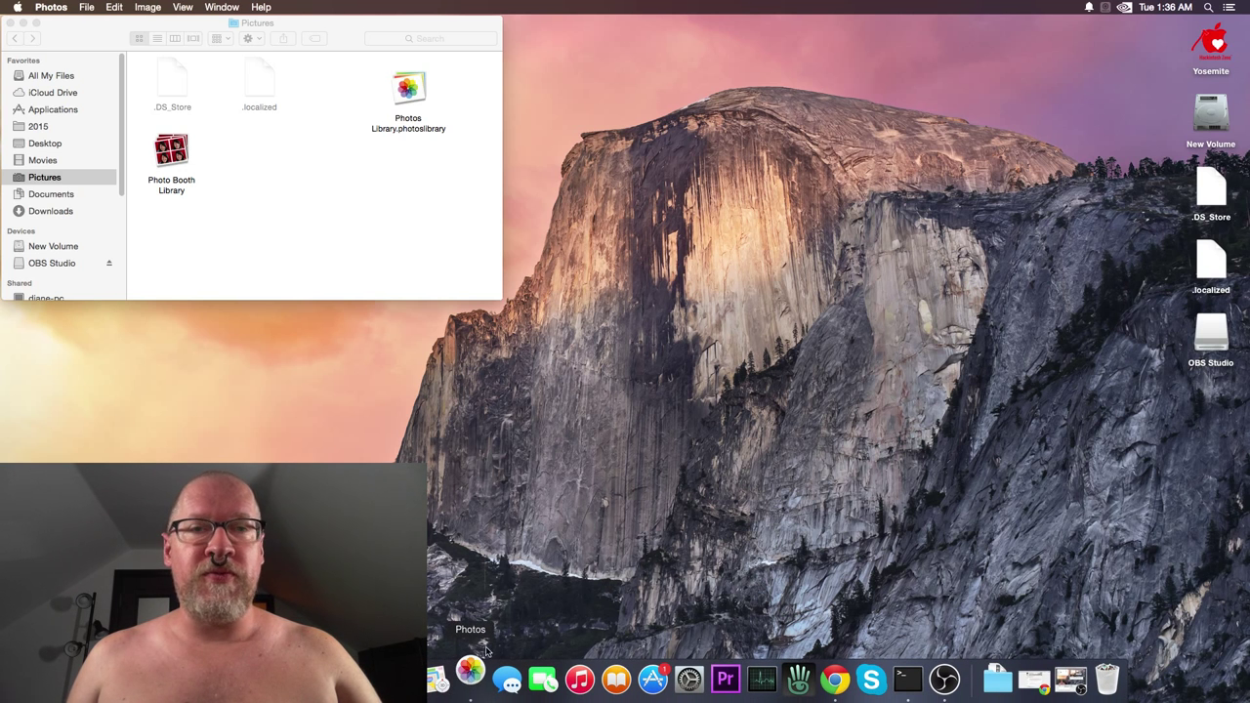
left_click(480, 684)
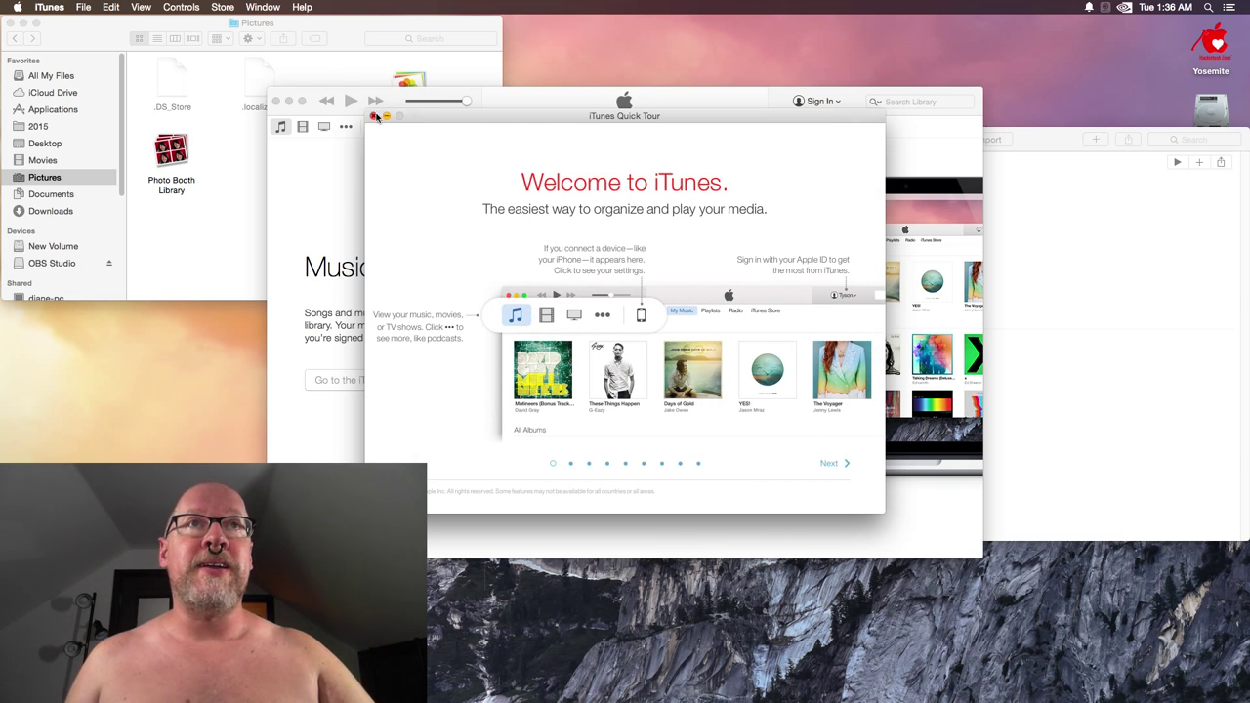
left_click(375, 118)
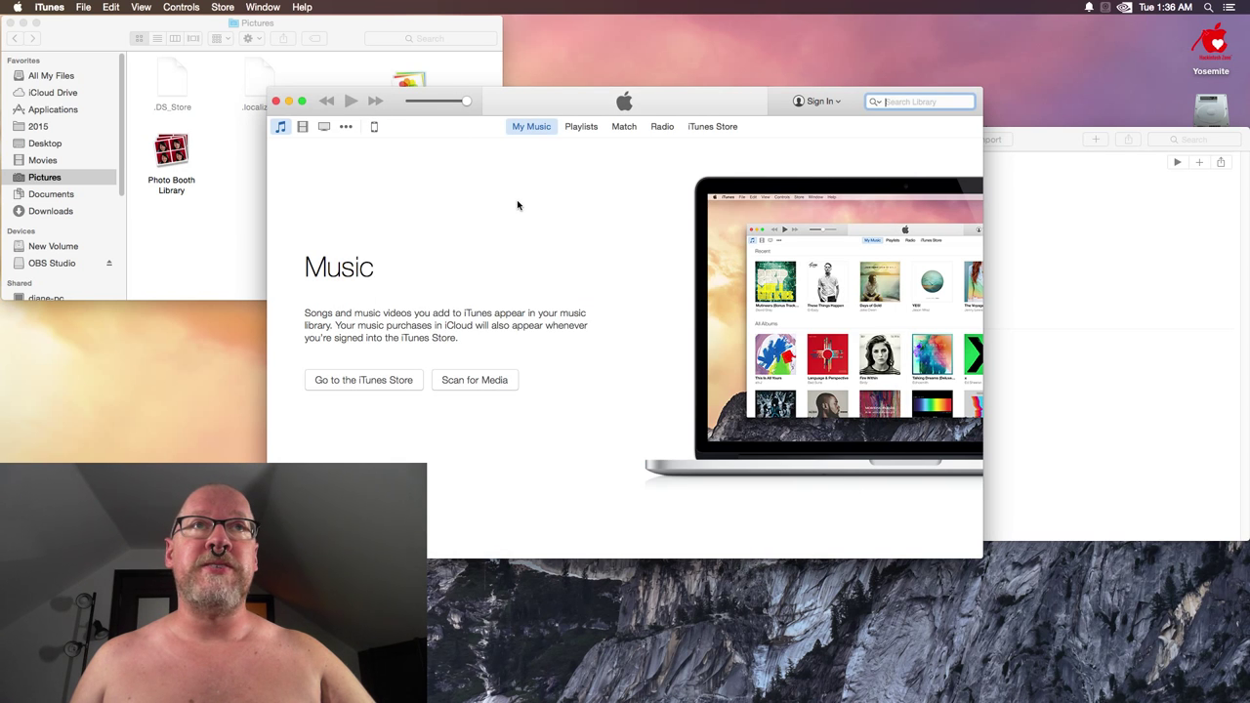
mouse_move(375, 152)
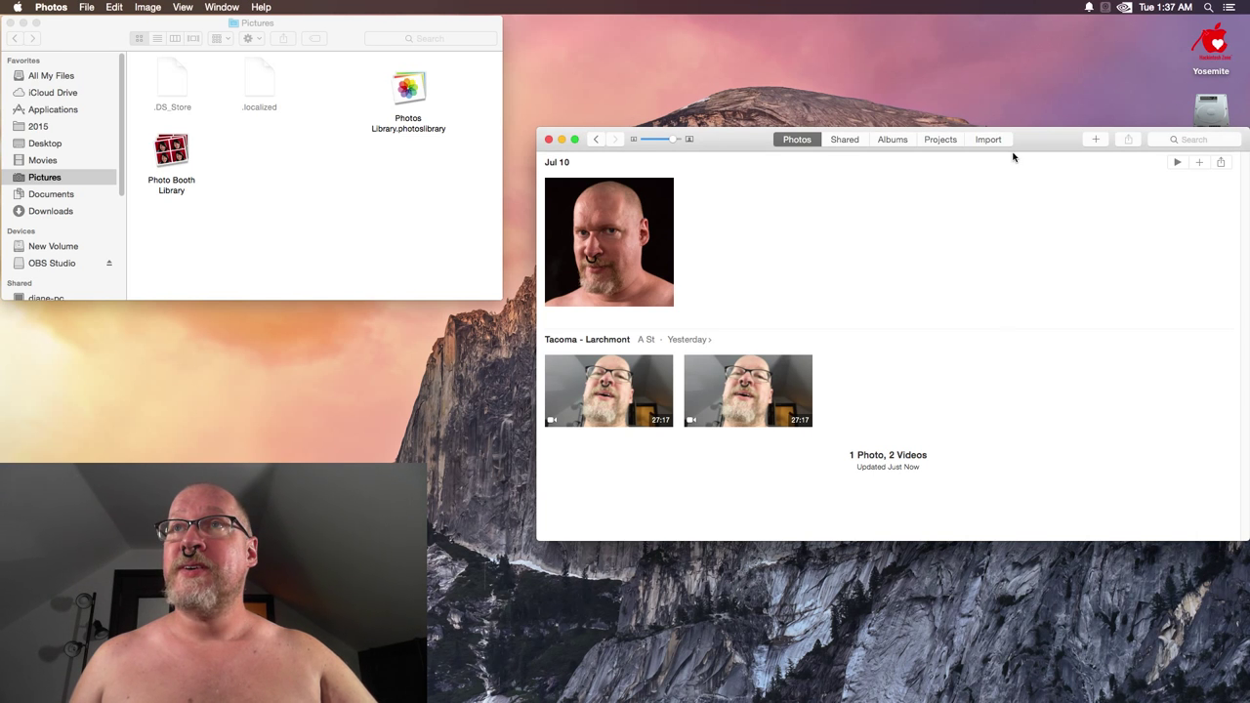
left_click(989, 138)
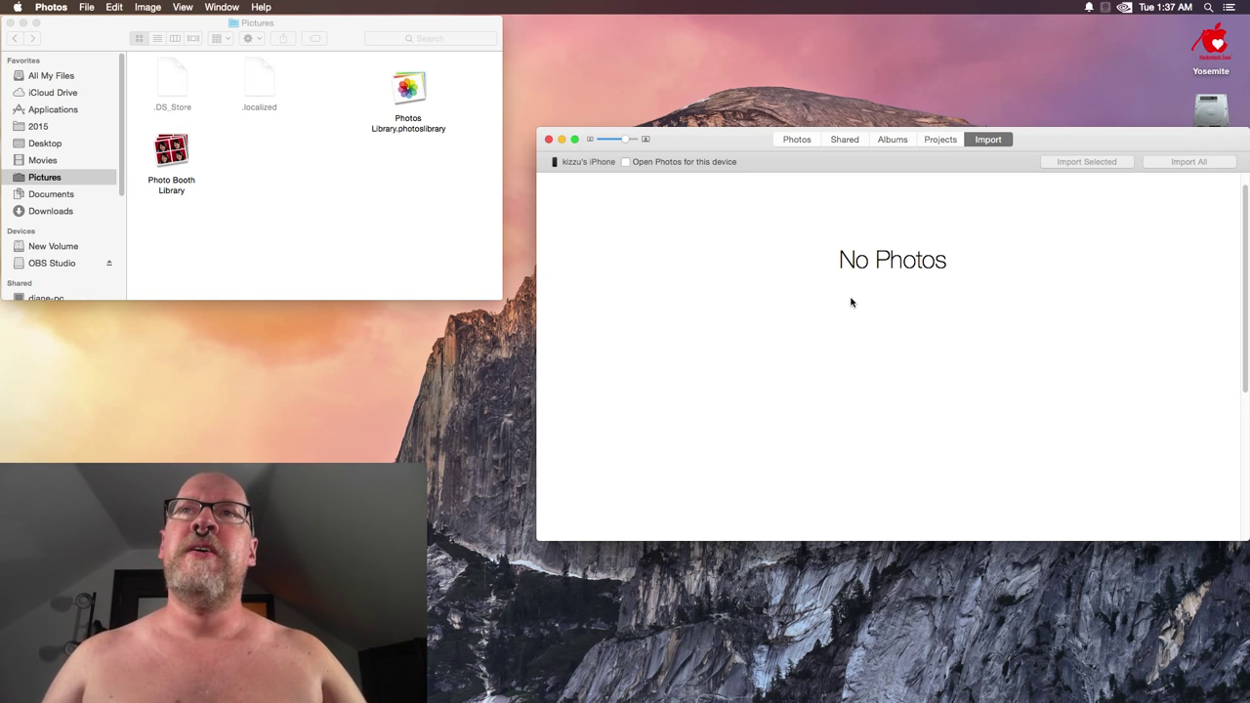
mouse_move(1071, 145)
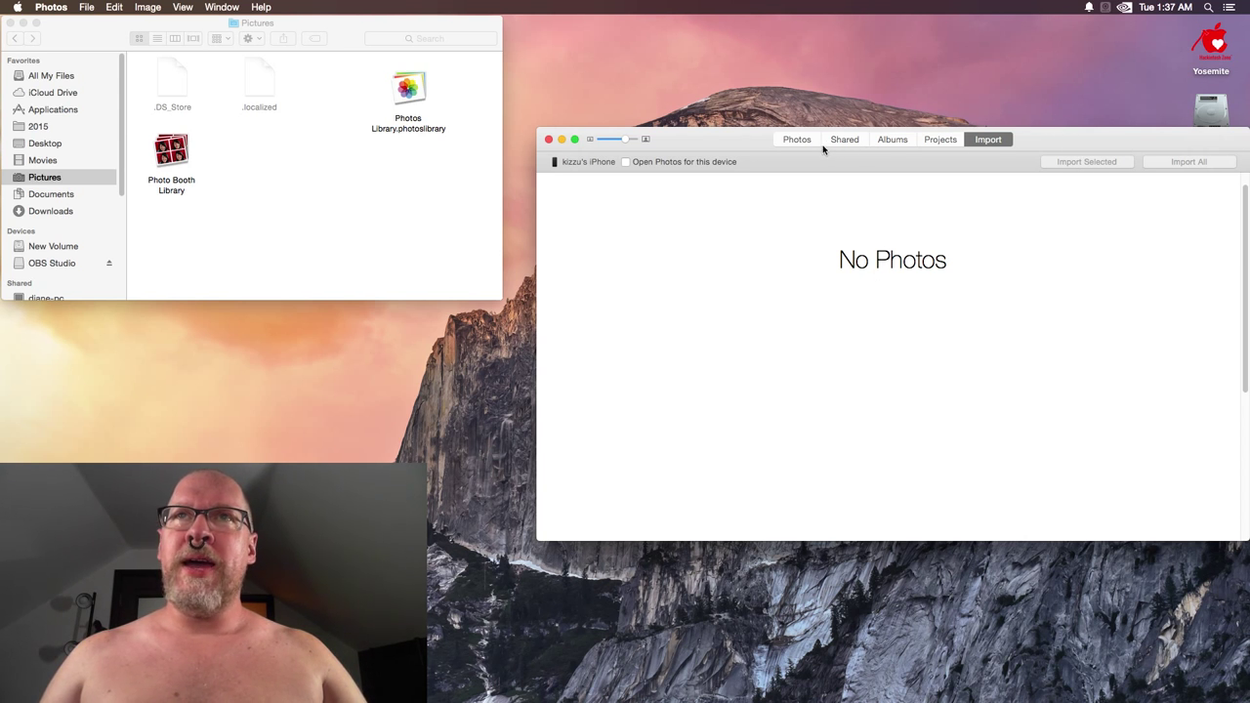
left_click(797, 139)
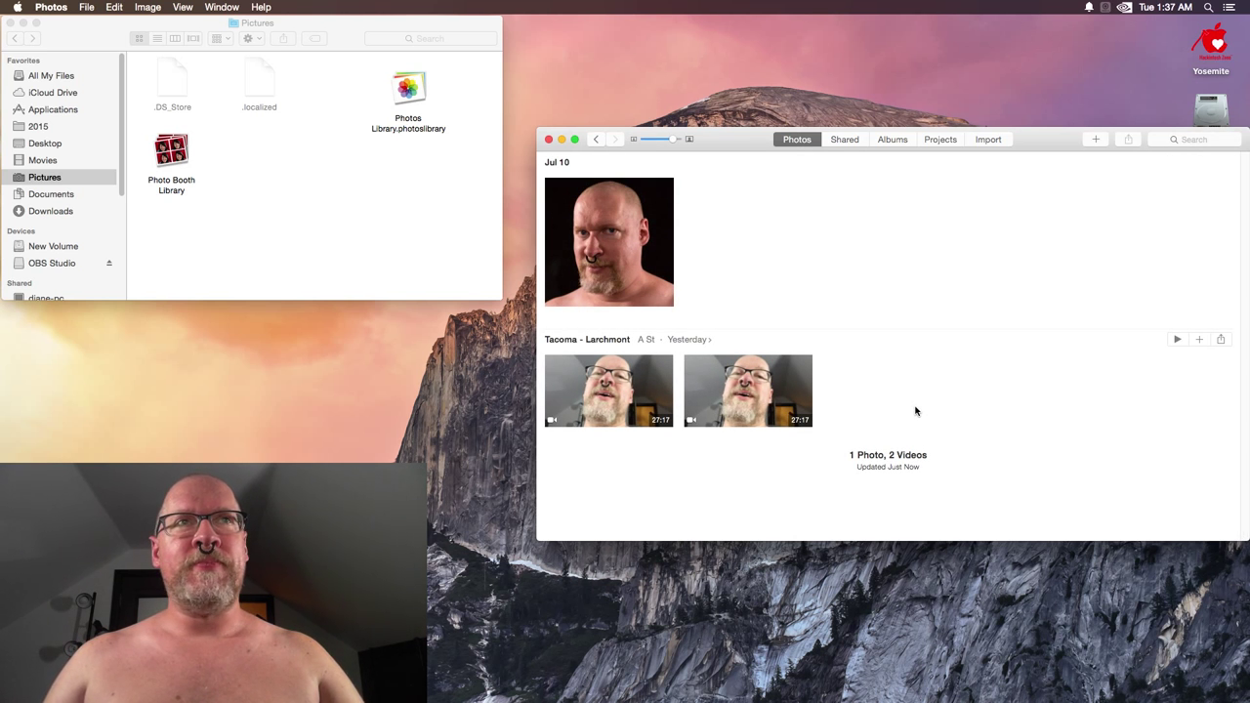
mouse_move(785, 398)
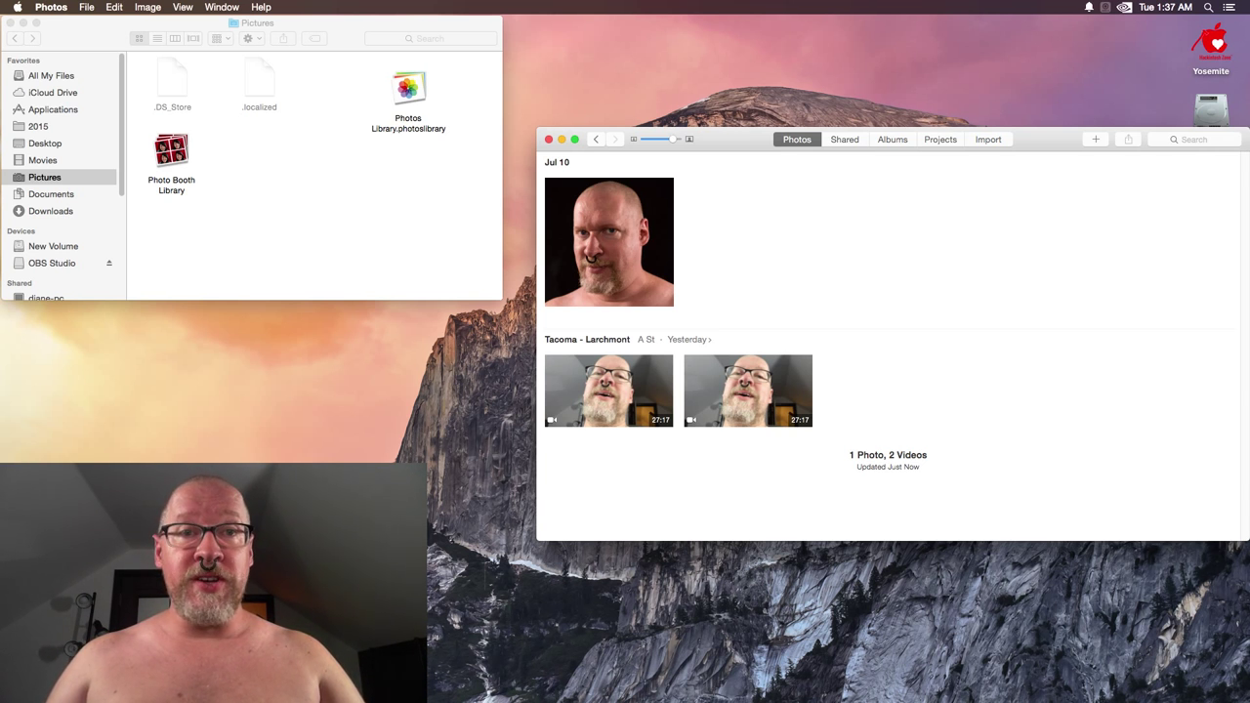
- Switch to Chrome and open the YouTube upload page in a new tab
left_click(840, 676)
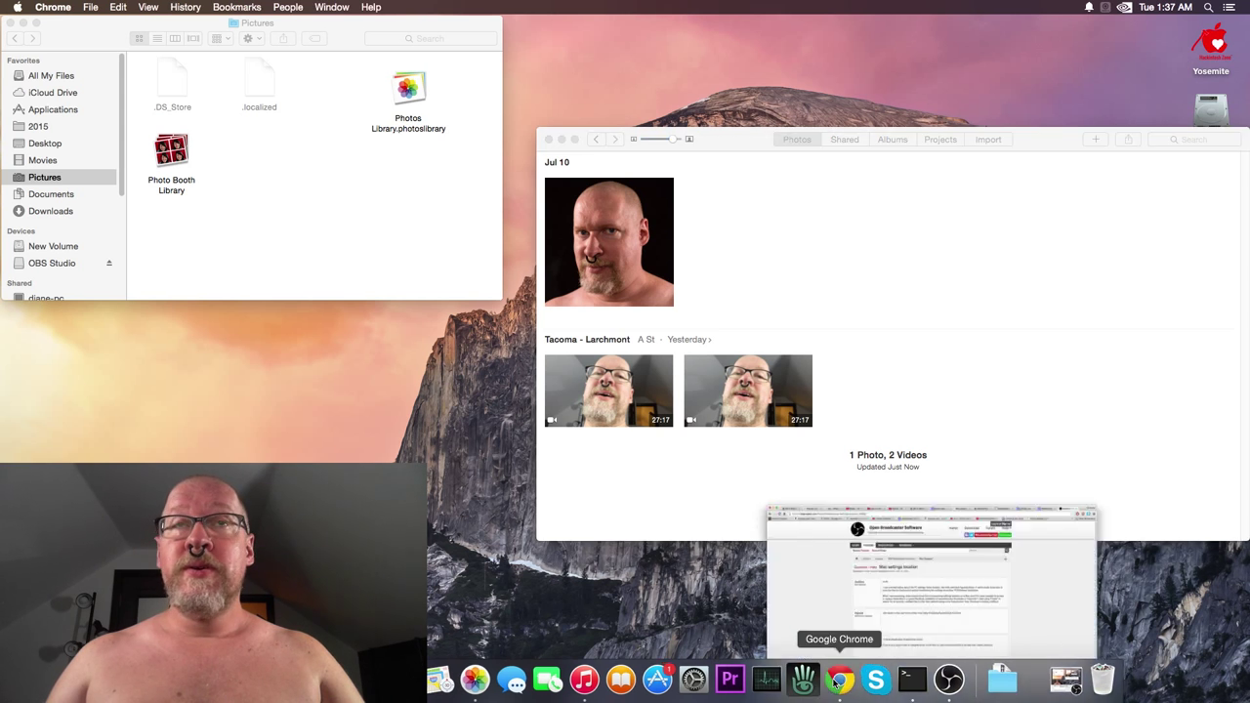
left_click(840, 676)
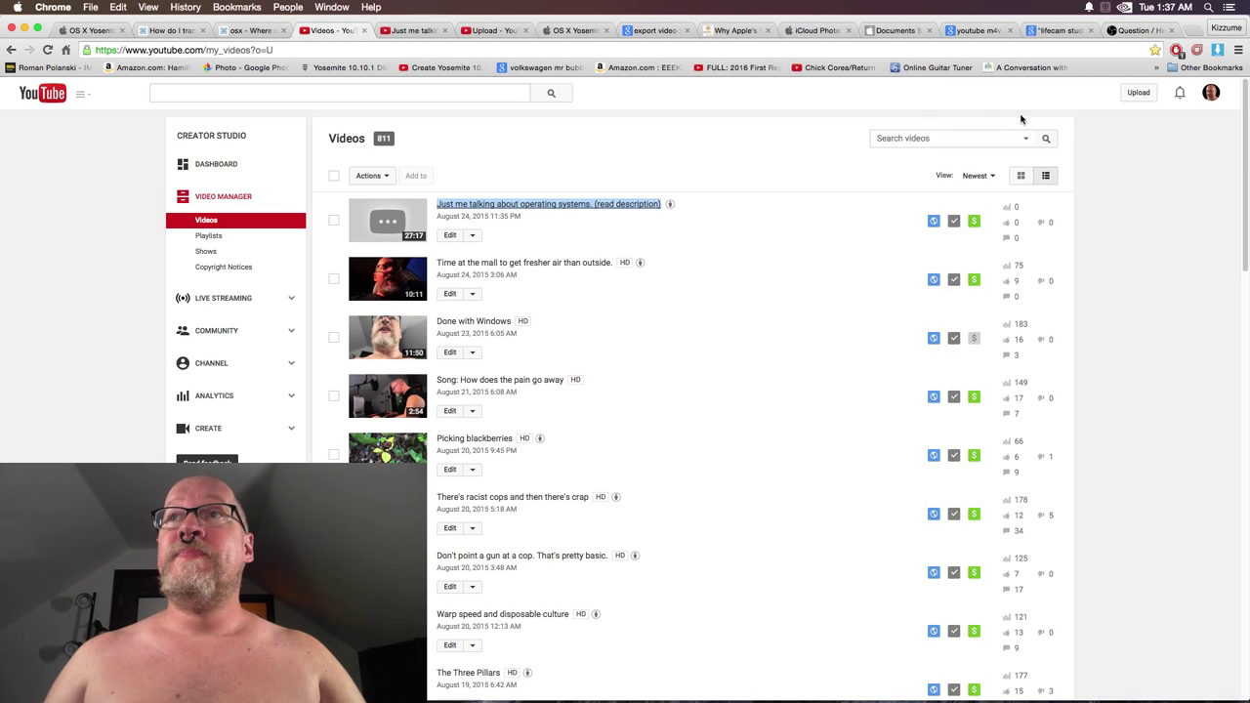
right_click(1121, 94)
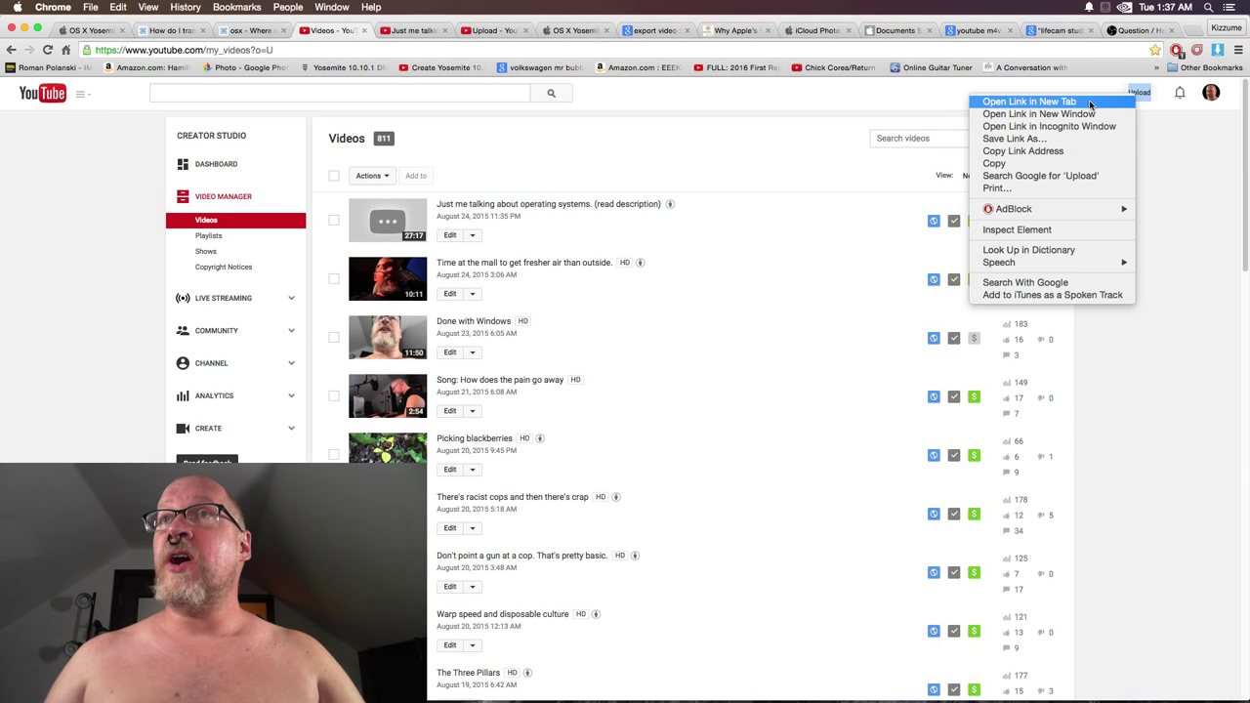
left_click(1043, 102)
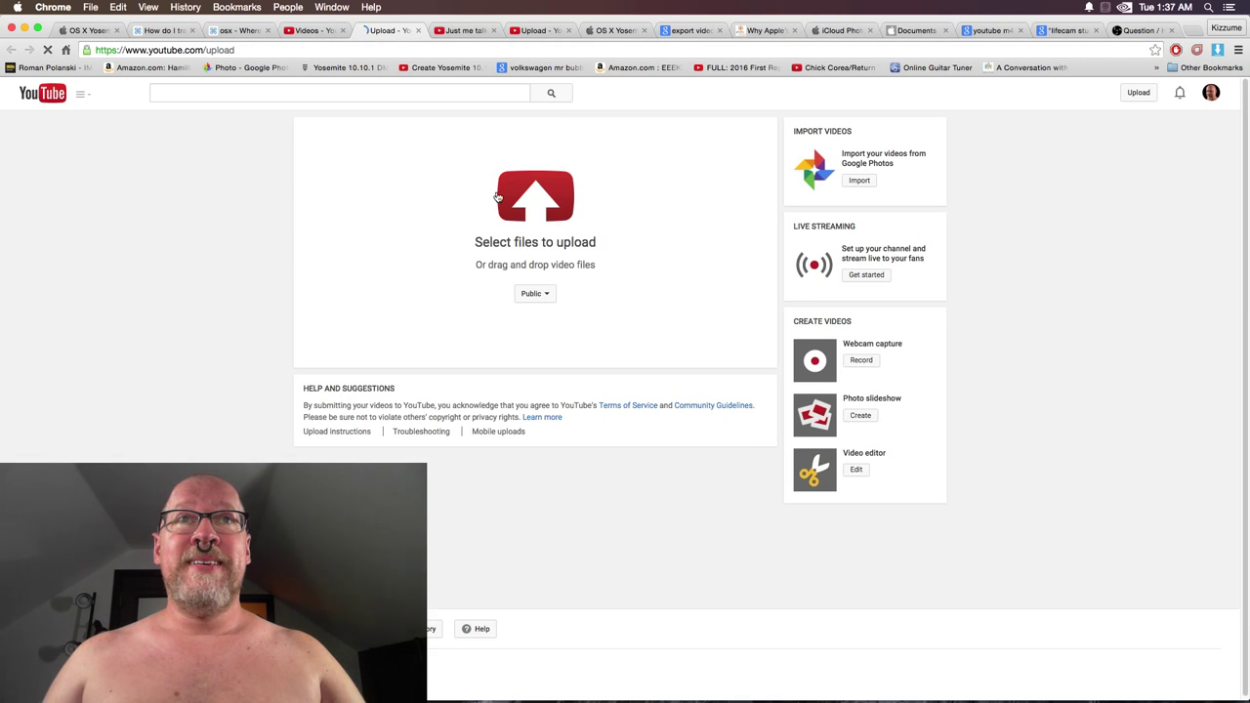
- Browse the upload file picker to the Pictures folder, then cancel without choosing a file
left_click(535, 196)
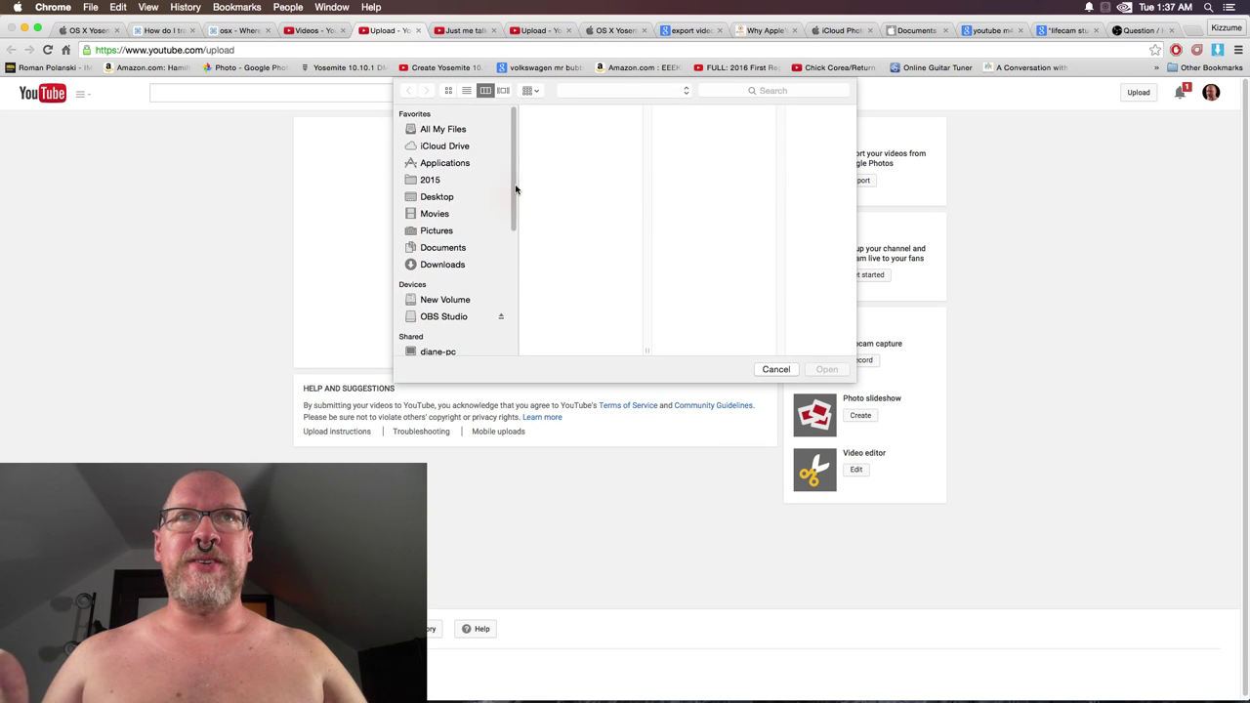
left_click(435, 231)
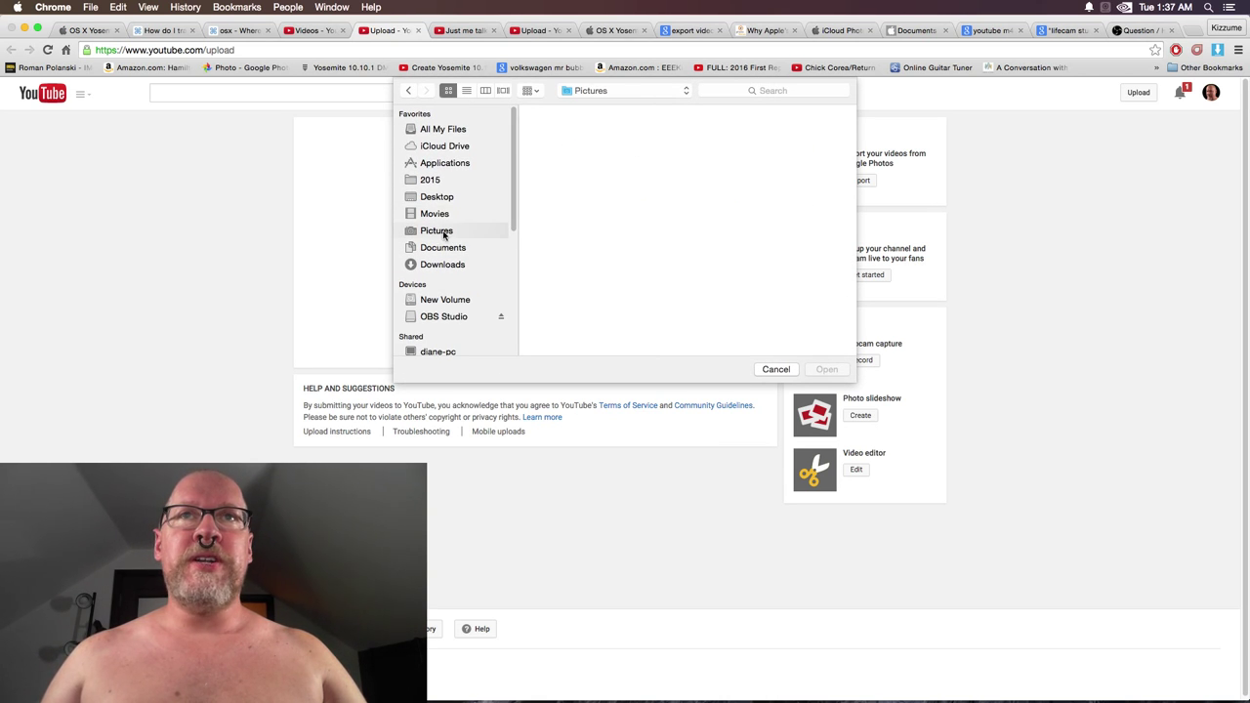
left_click(436, 230)
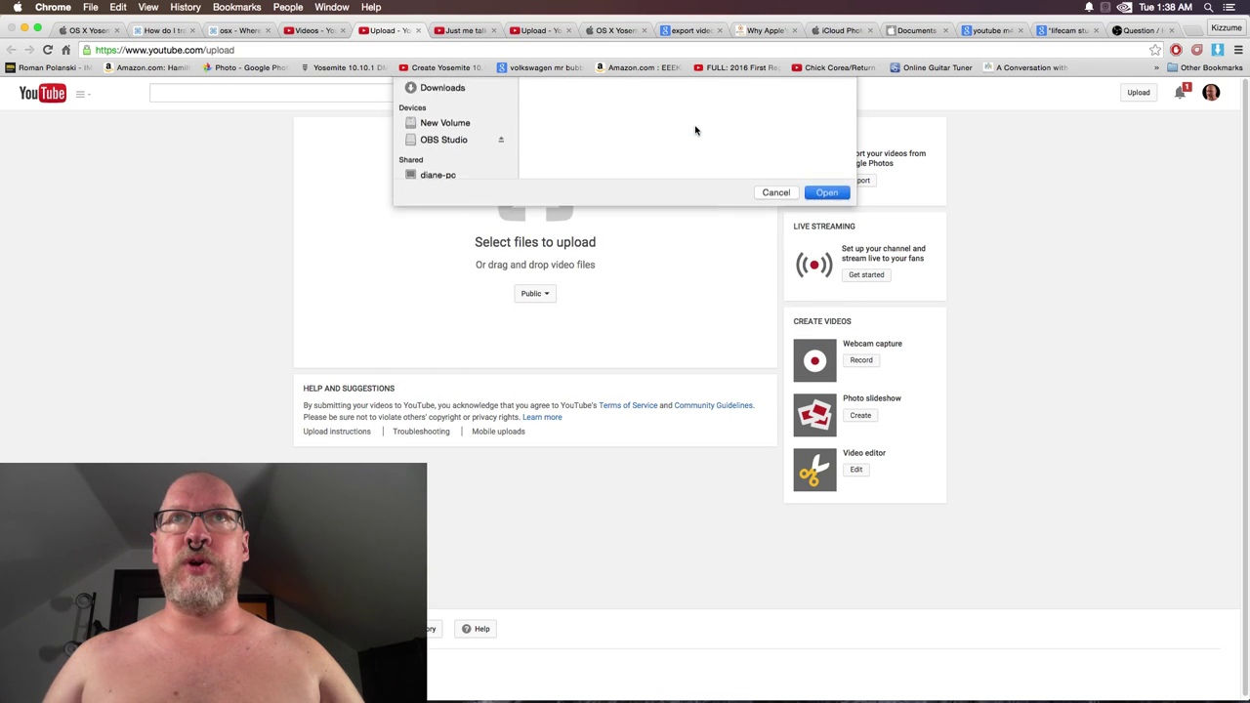
left_click(777, 192)
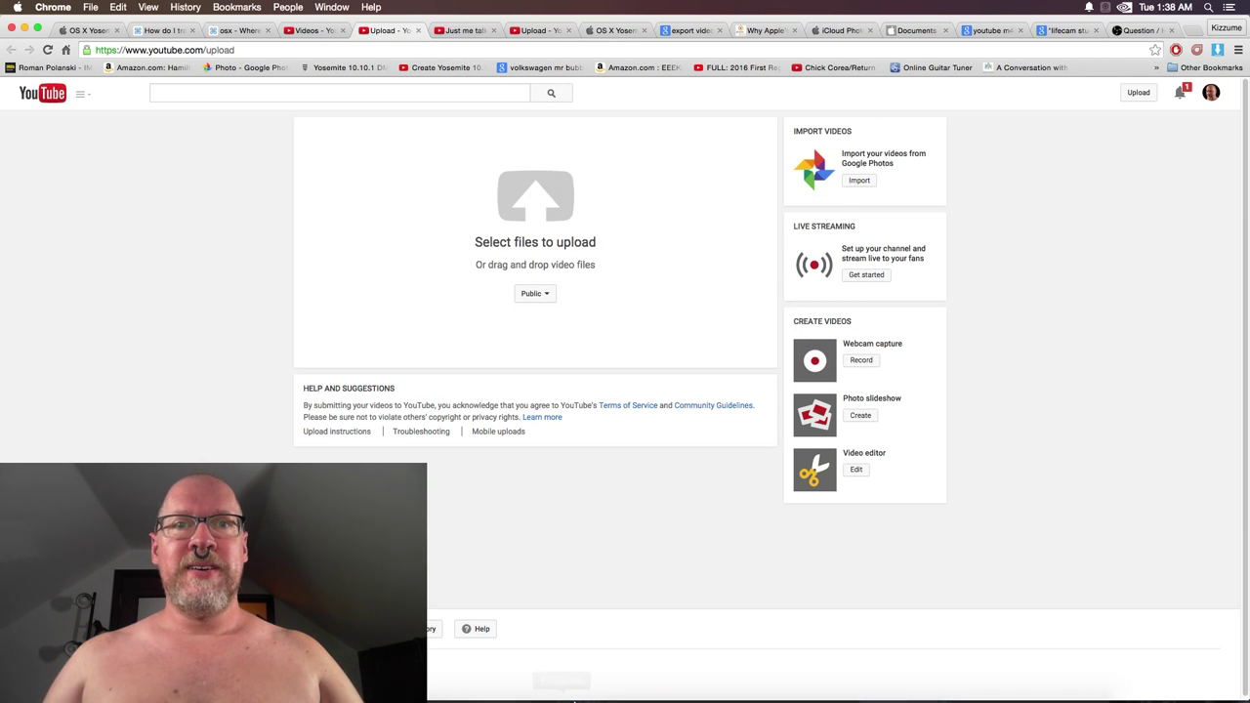
- Bring the Photos library window forward briefly, then return to the YouTube upload page
left_click(490, 687)
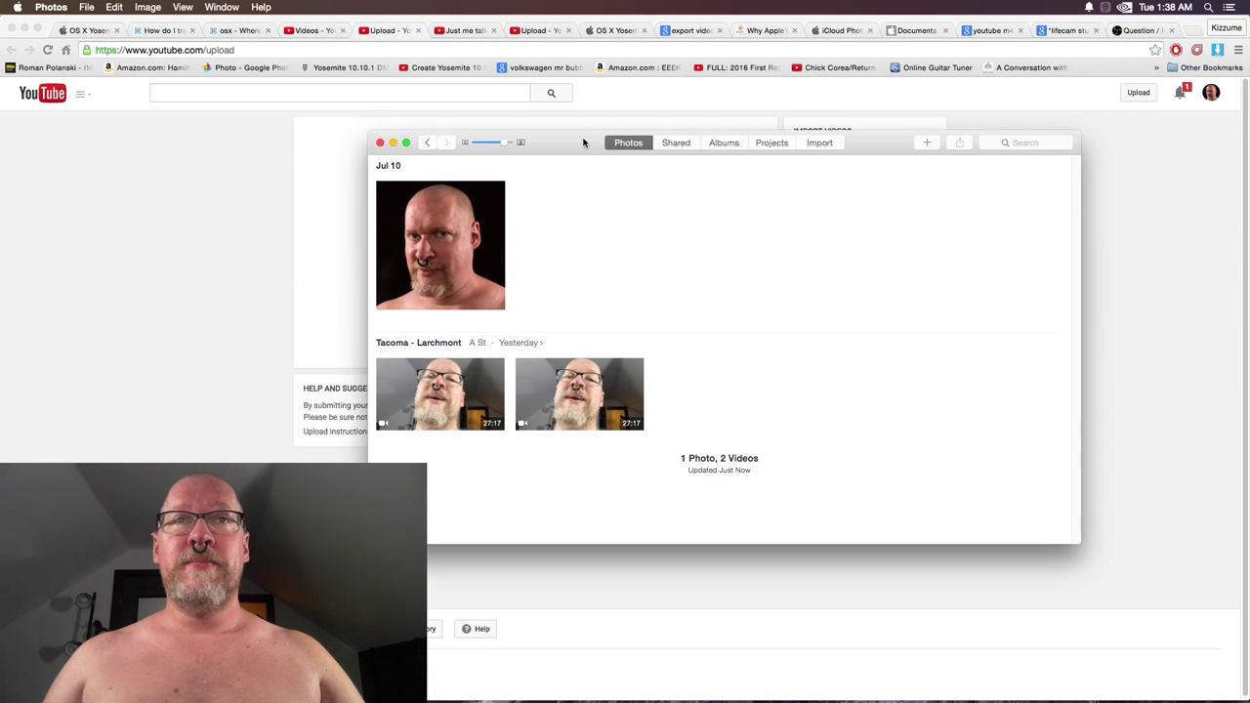
left_click_drag(584, 143, 752, 148)
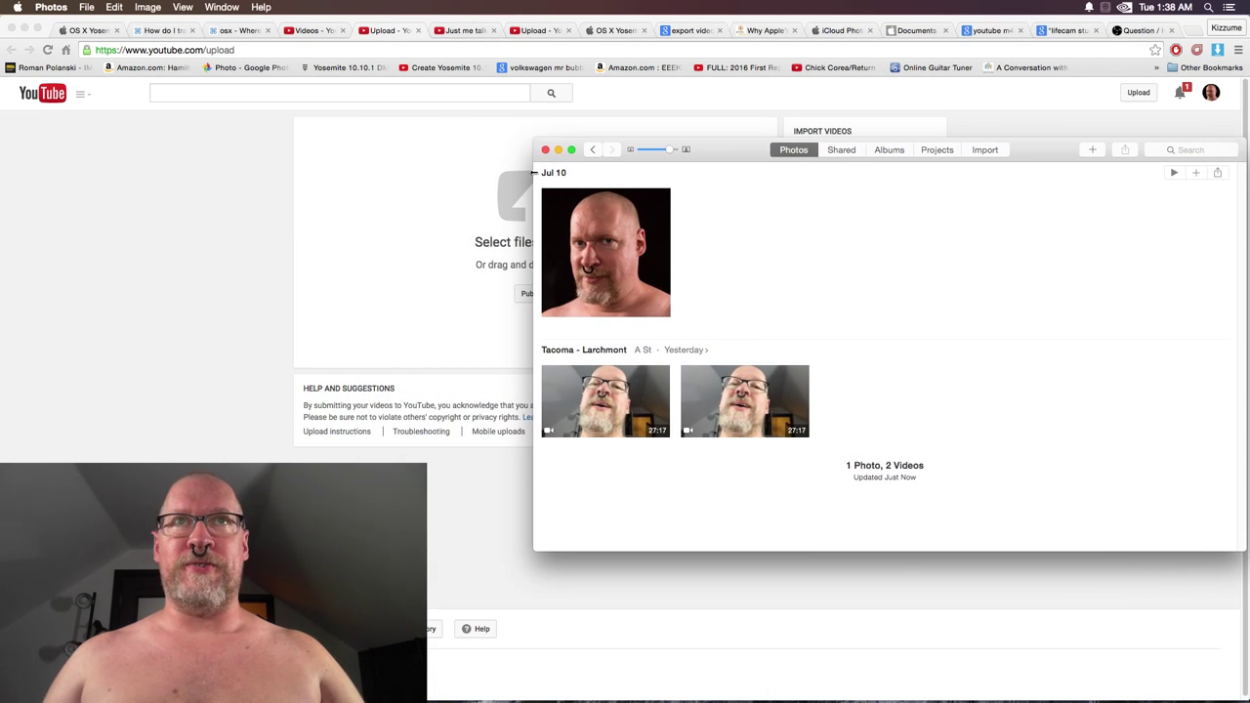
left_click(543, 149)
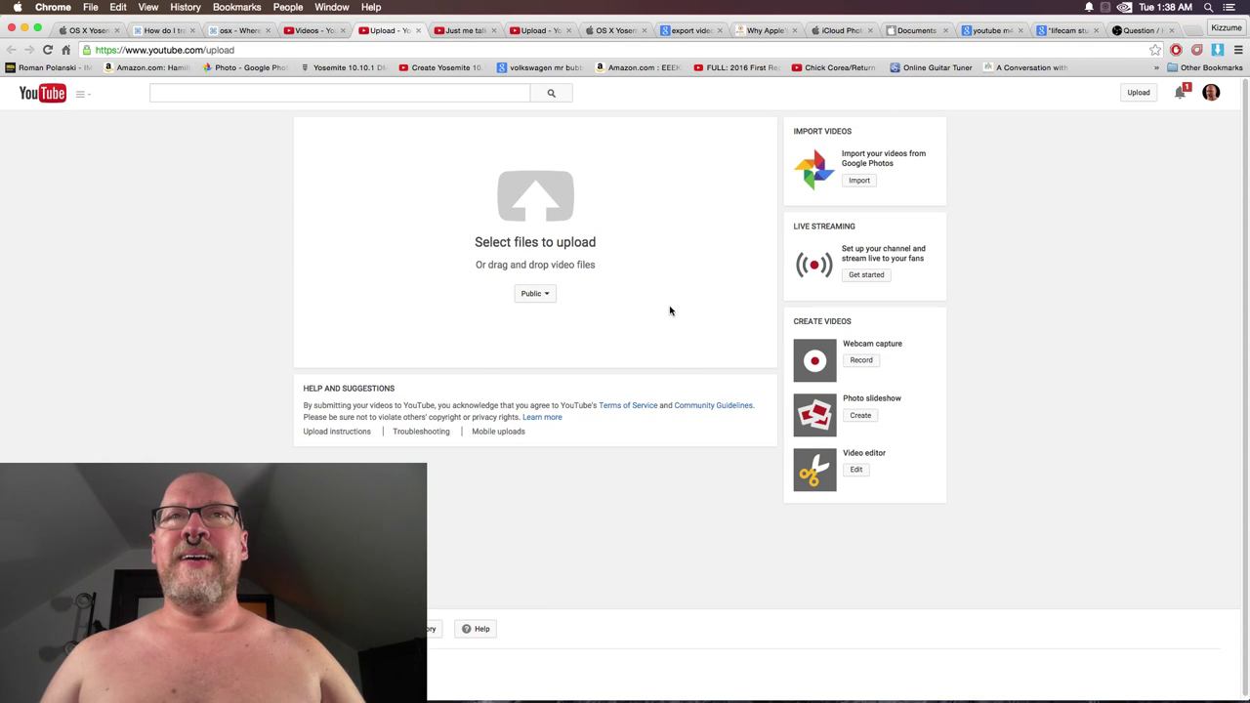
mouse_move(692, 273)
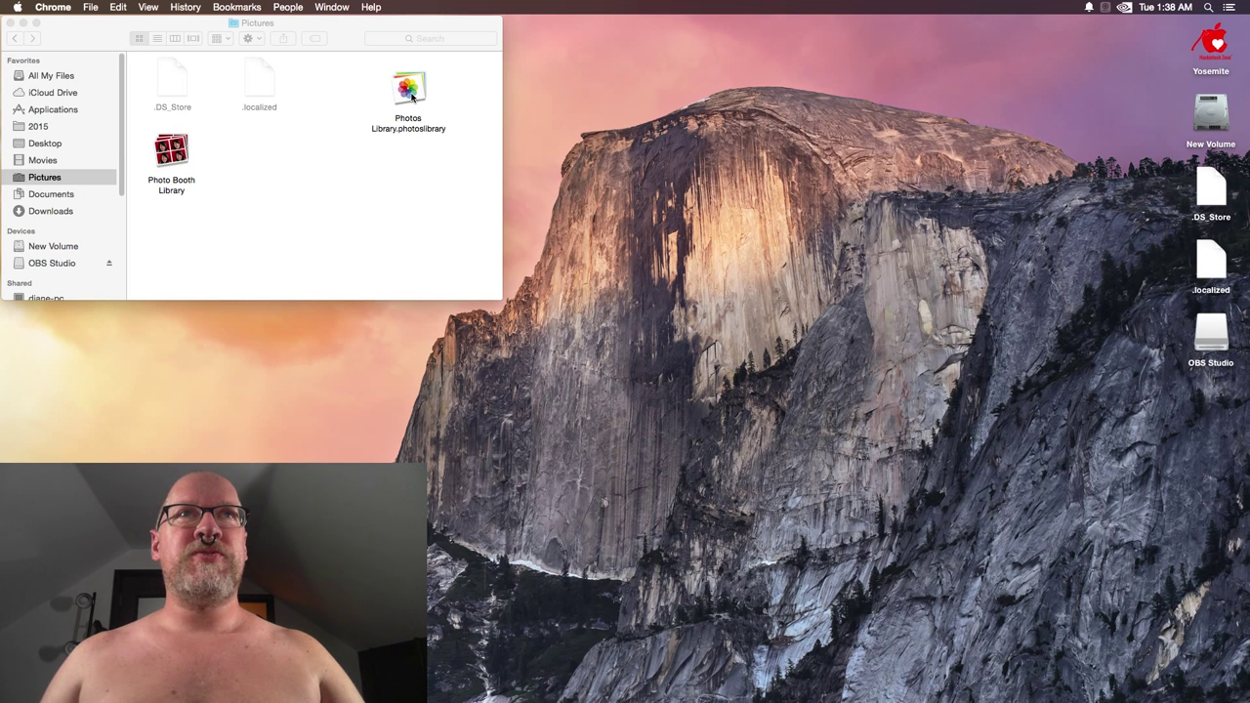
- Launch Photos by opening Photos Library.photoslibrary from the Pictures folder
double_click(408, 88)
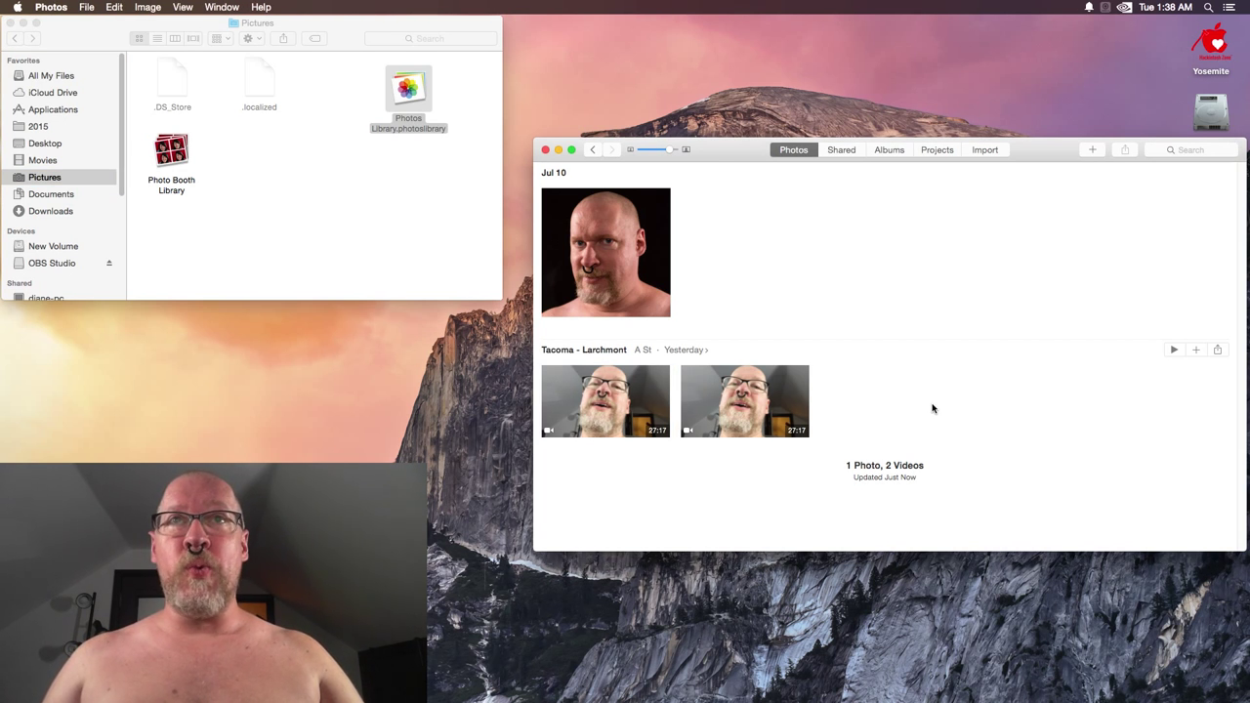
mouse_move(904, 403)
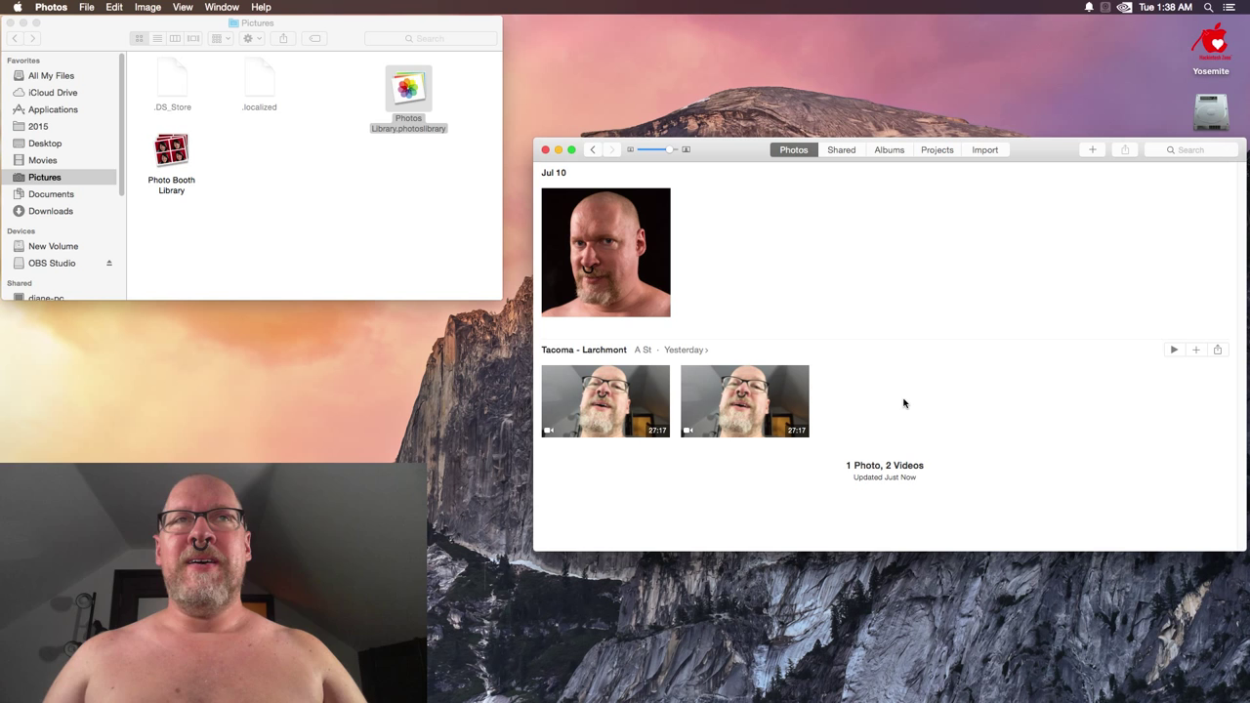
mouse_move(924, 418)
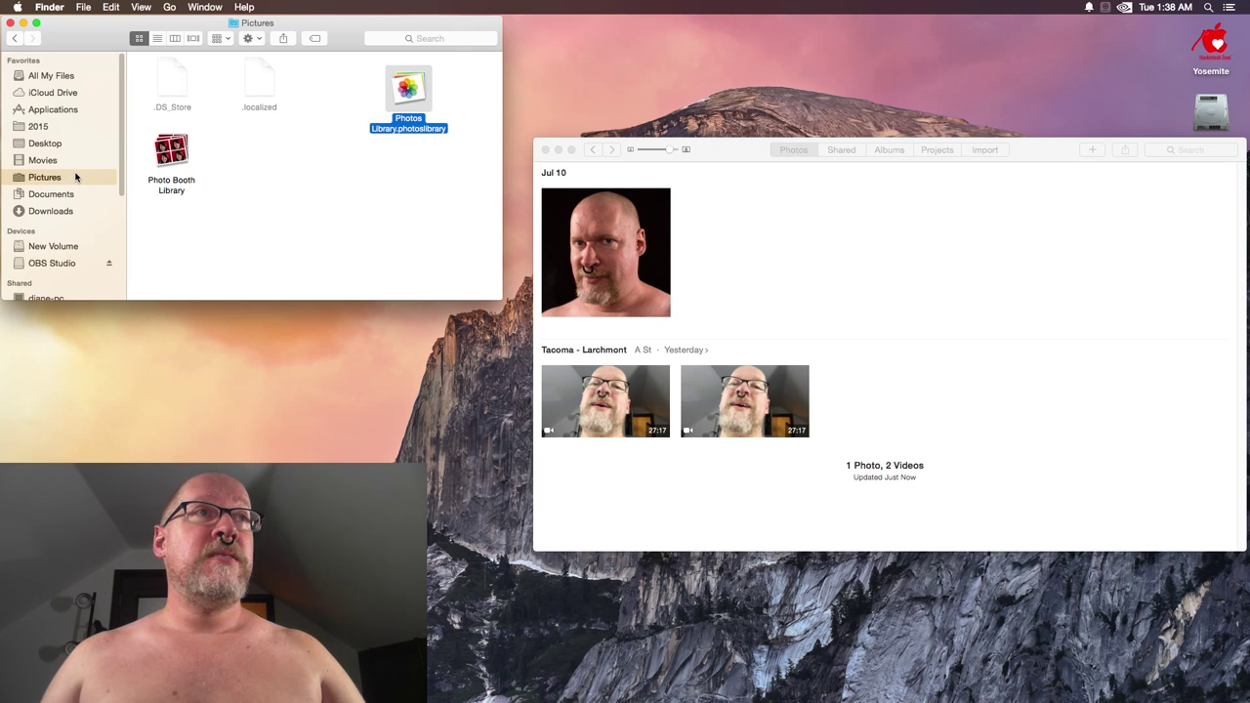
- View Get Info for the 1.02 GB IMG_0042.m4v in the Movies folder, then close it
left_click(43, 160)
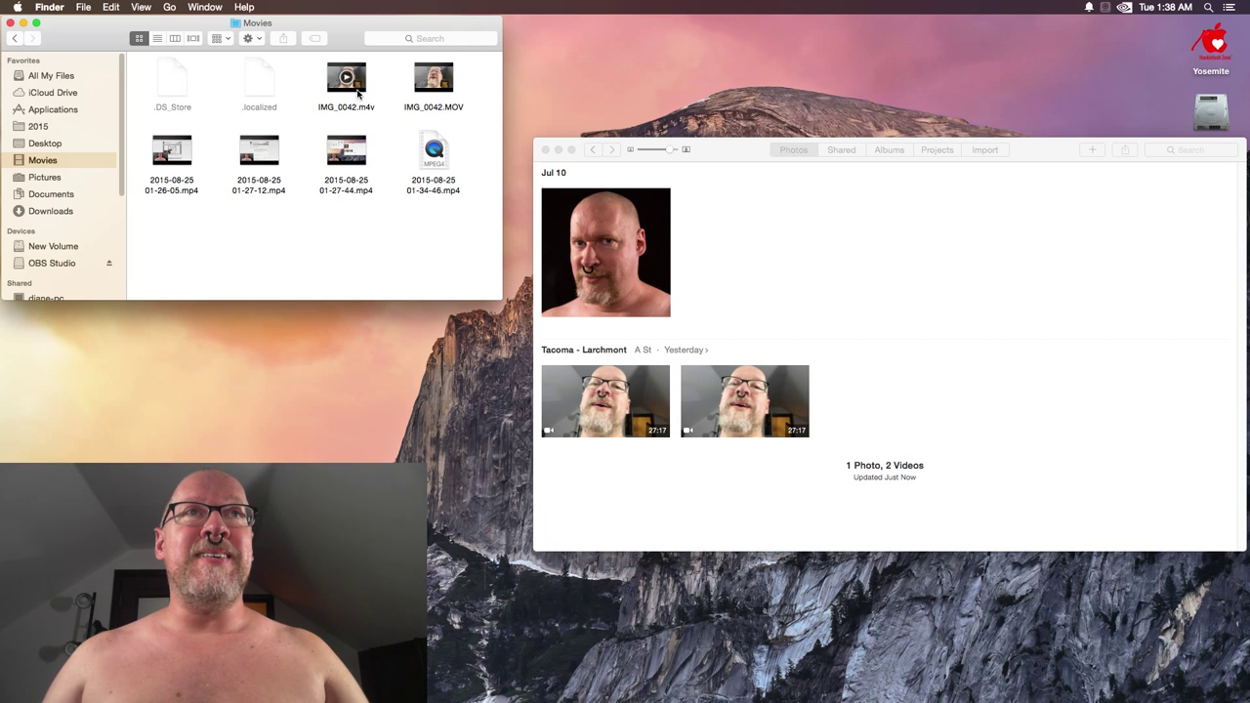
right_click(348, 83)
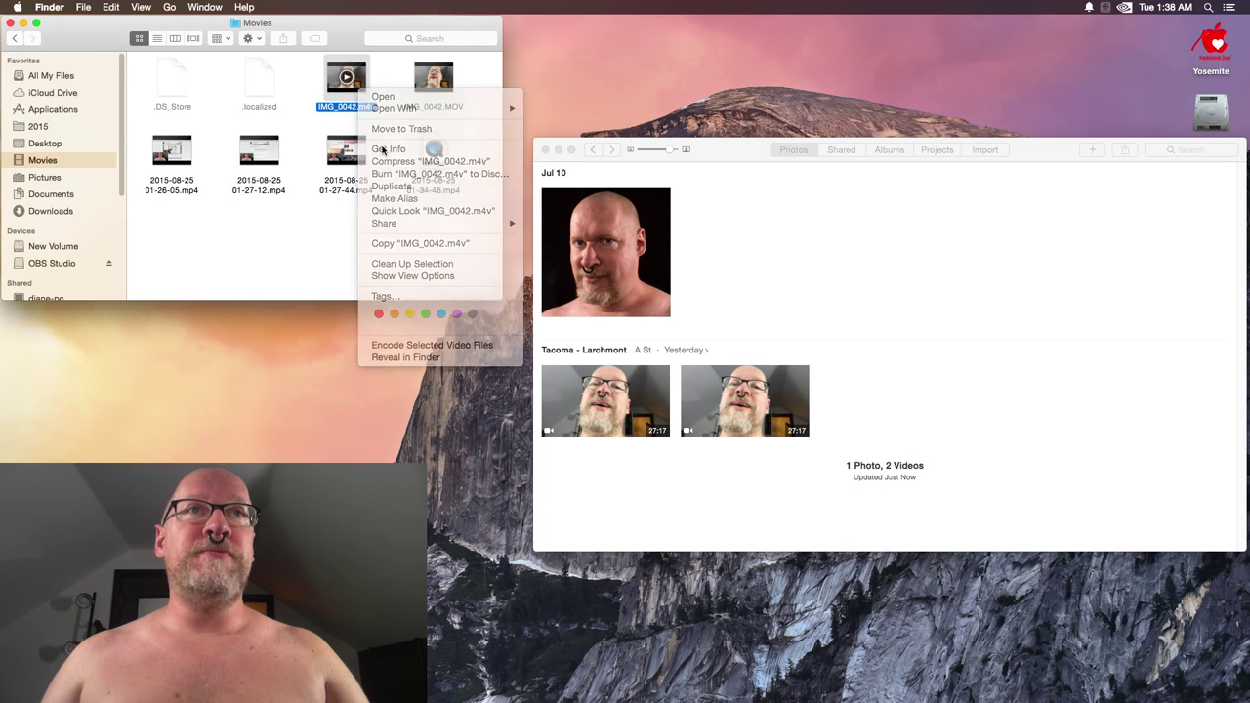
left_click(387, 148)
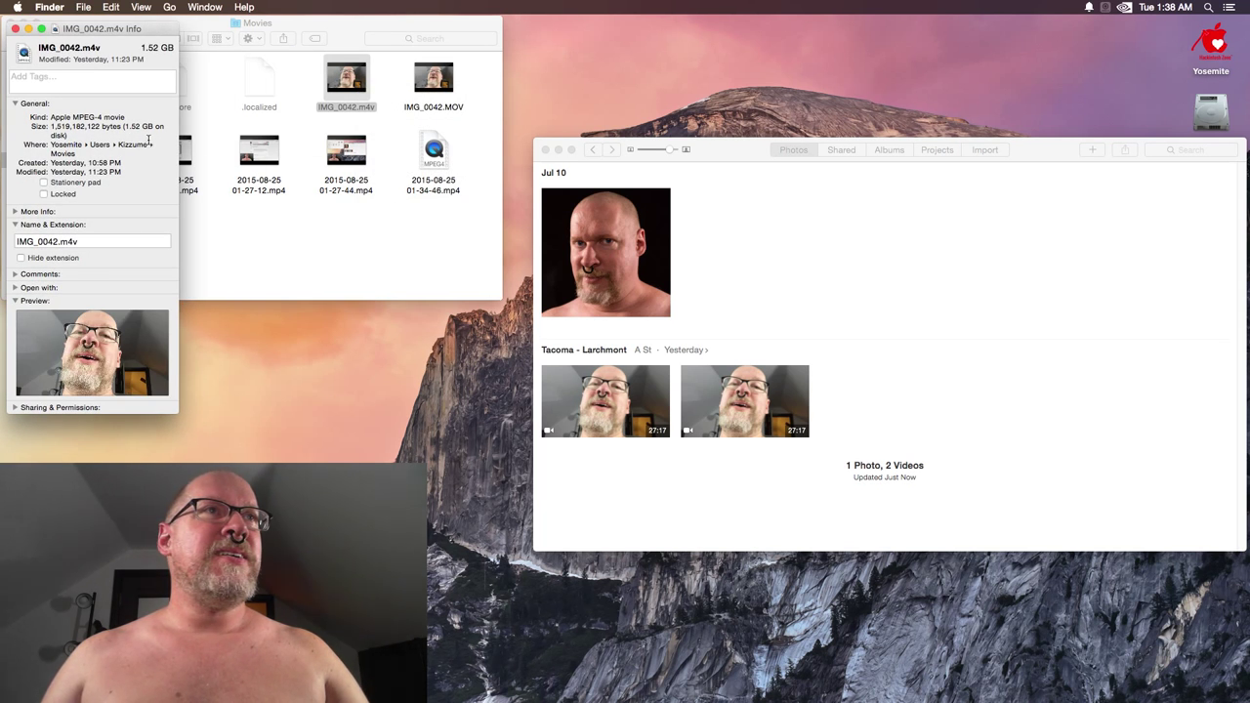
left_click(59, 78)
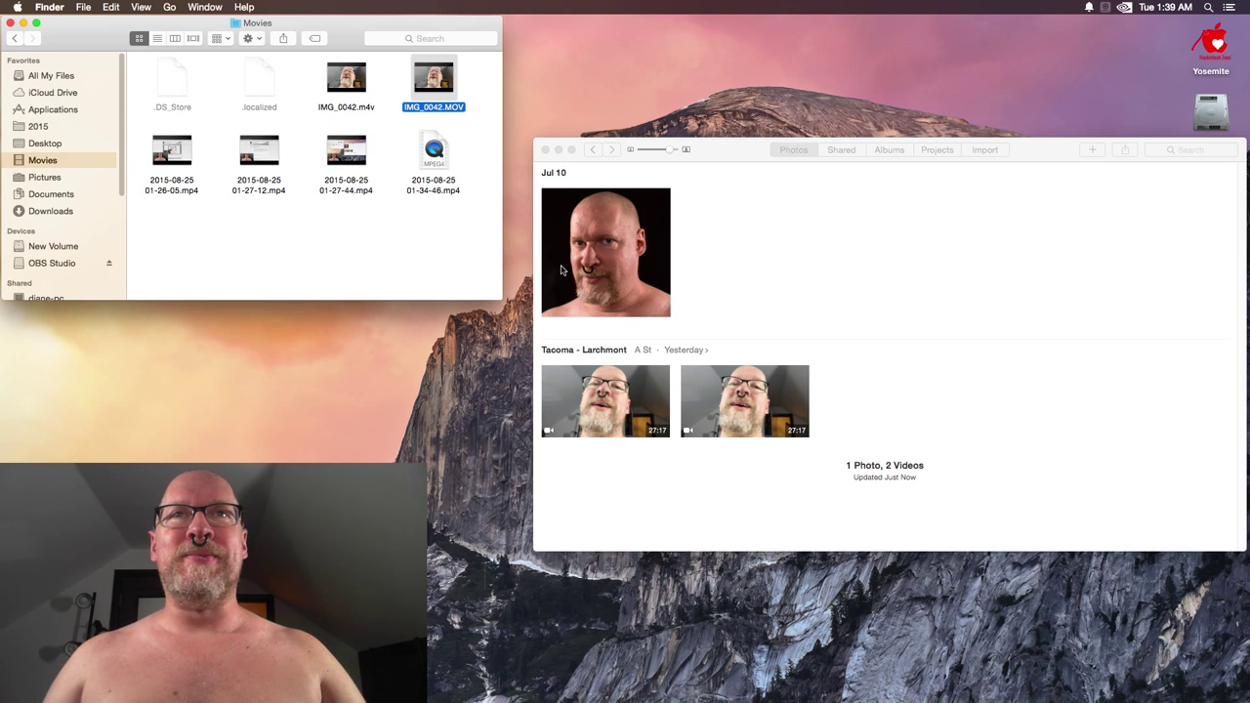
mouse_move(891, 340)
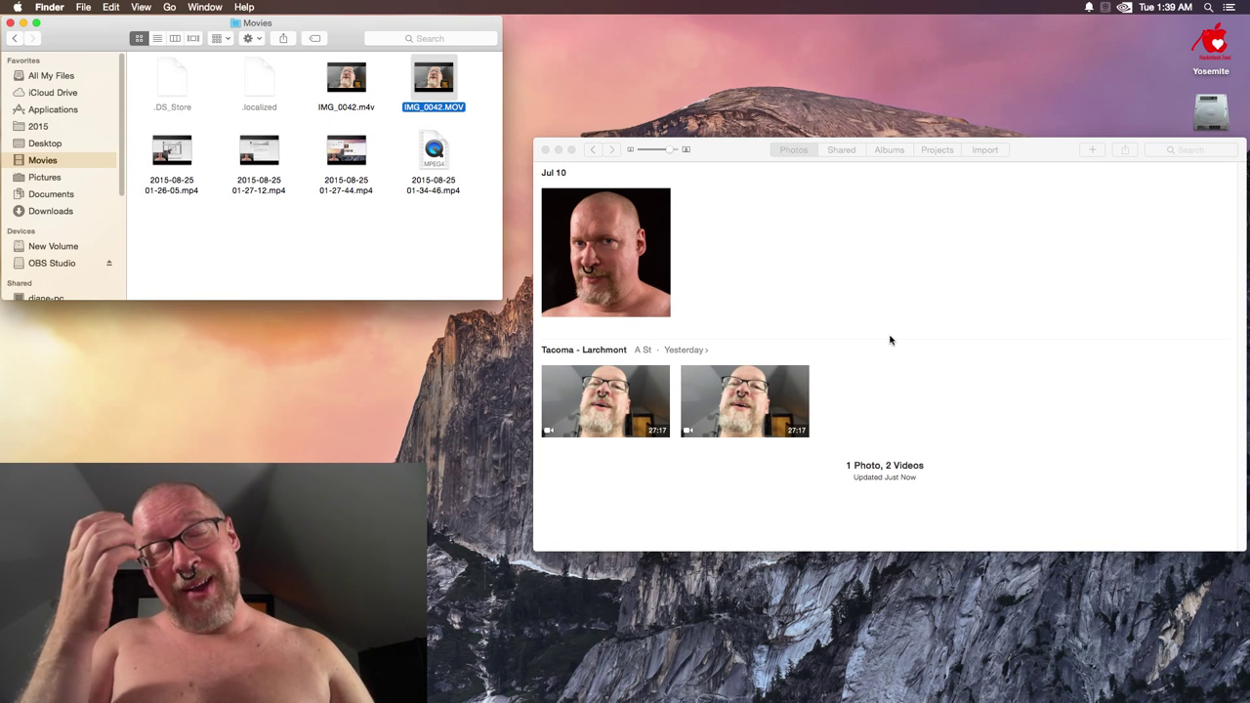
mouse_move(874, 352)
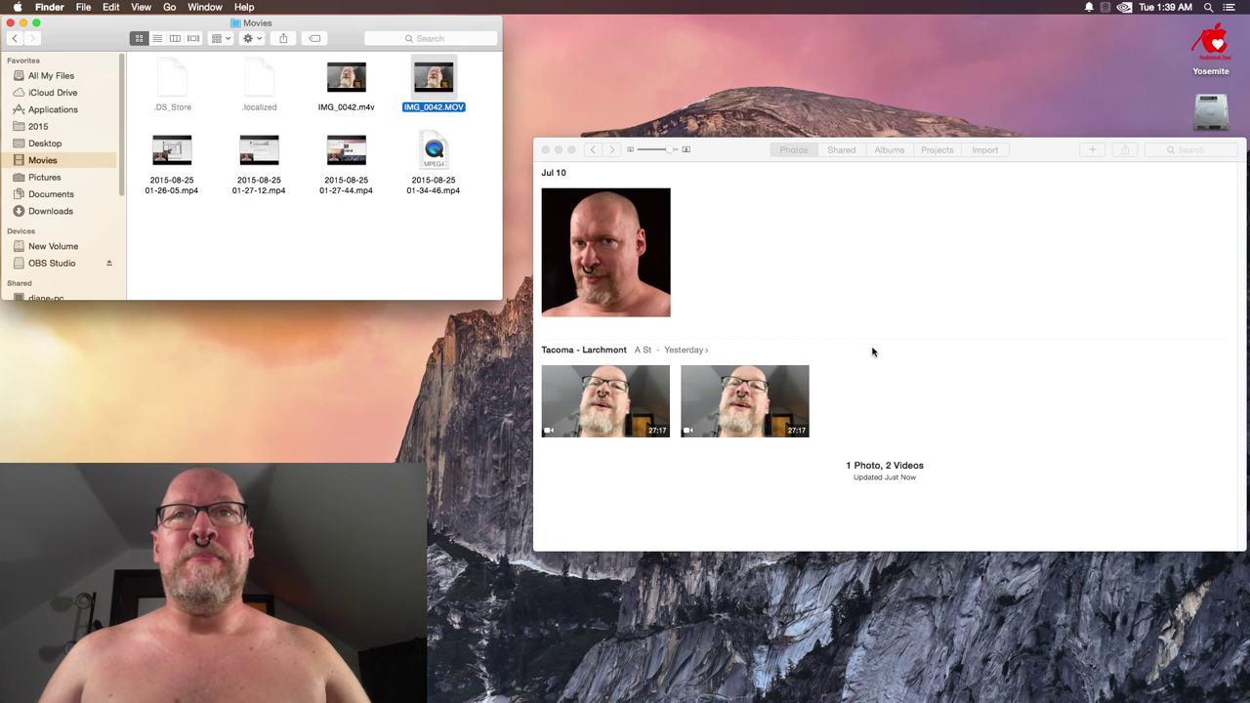
left_click(422, 238)
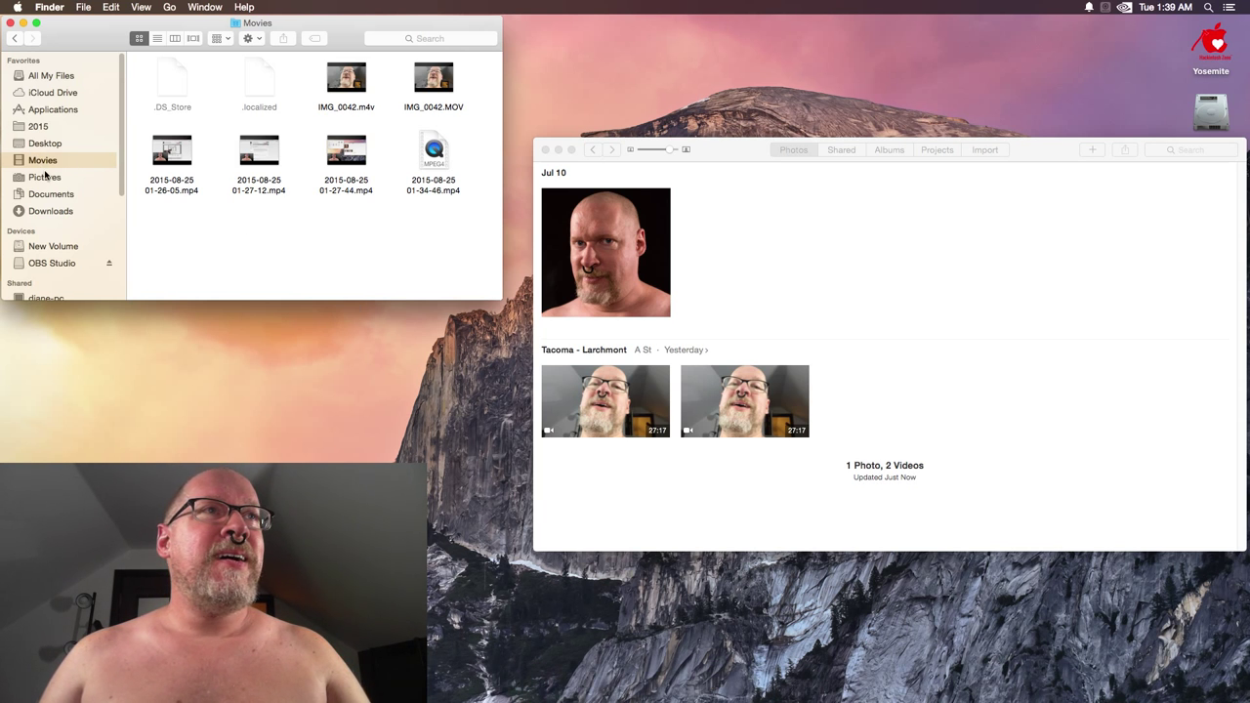
- Return to Pictures and open Photos Library.photoslibrary with Terminal.app
left_click(43, 176)
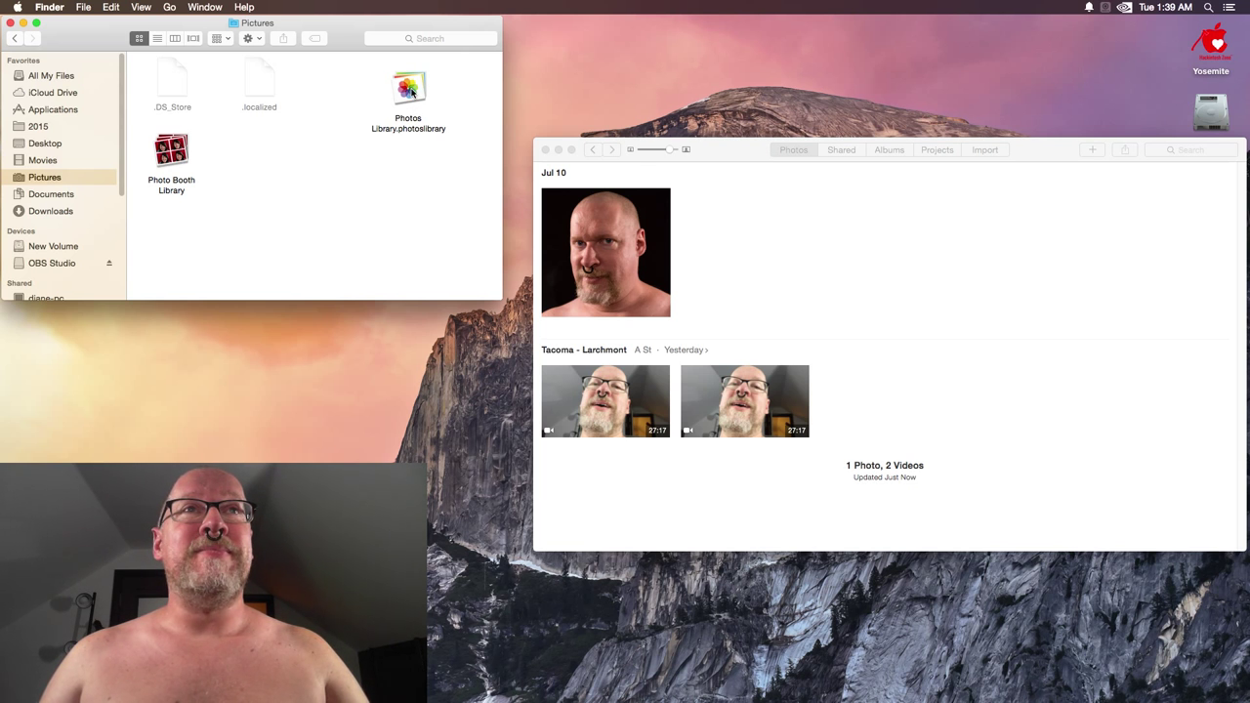
right_click(408, 88)
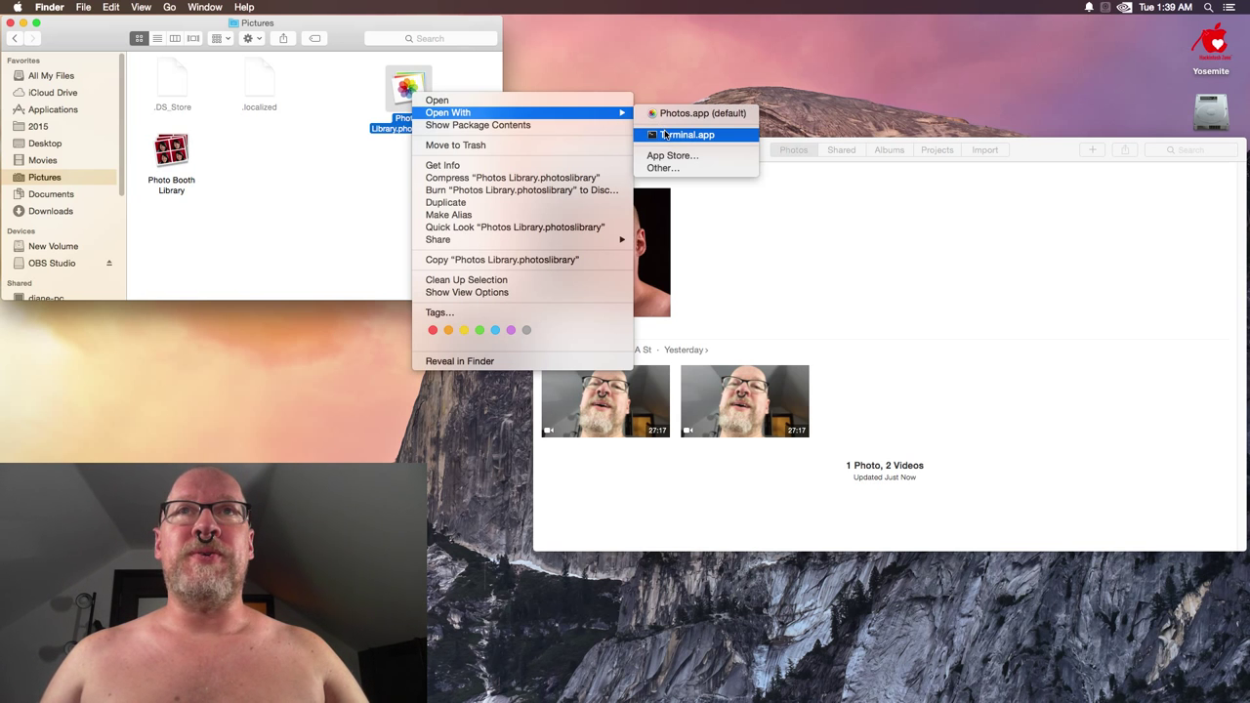
left_click(693, 133)
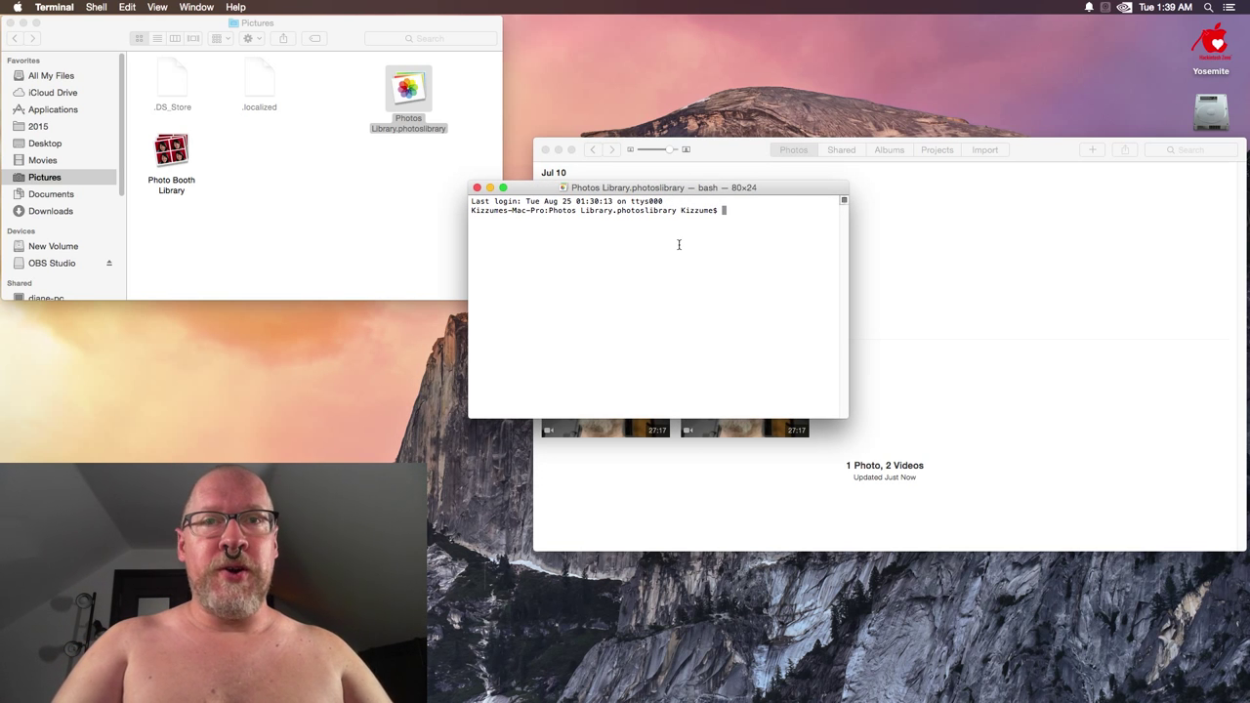
- List the library package and cd down through Masters/2015/08/25
type("ls")
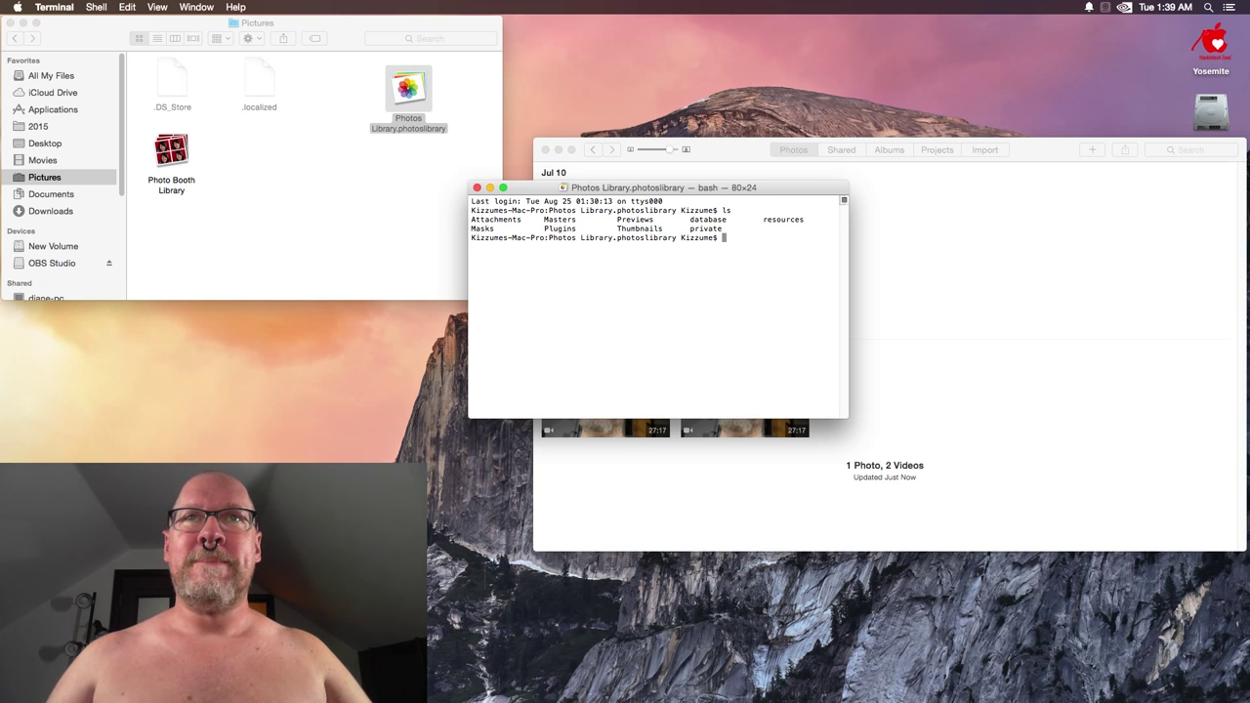
type("cd")
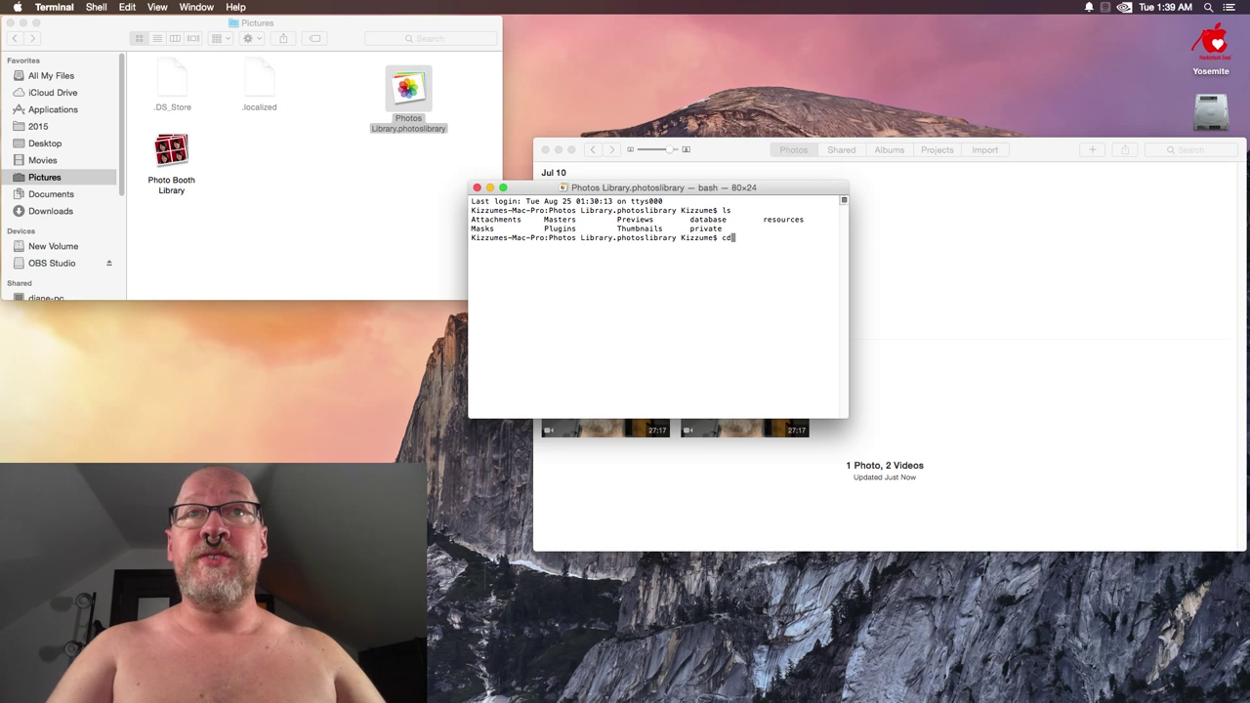
type("Mas")
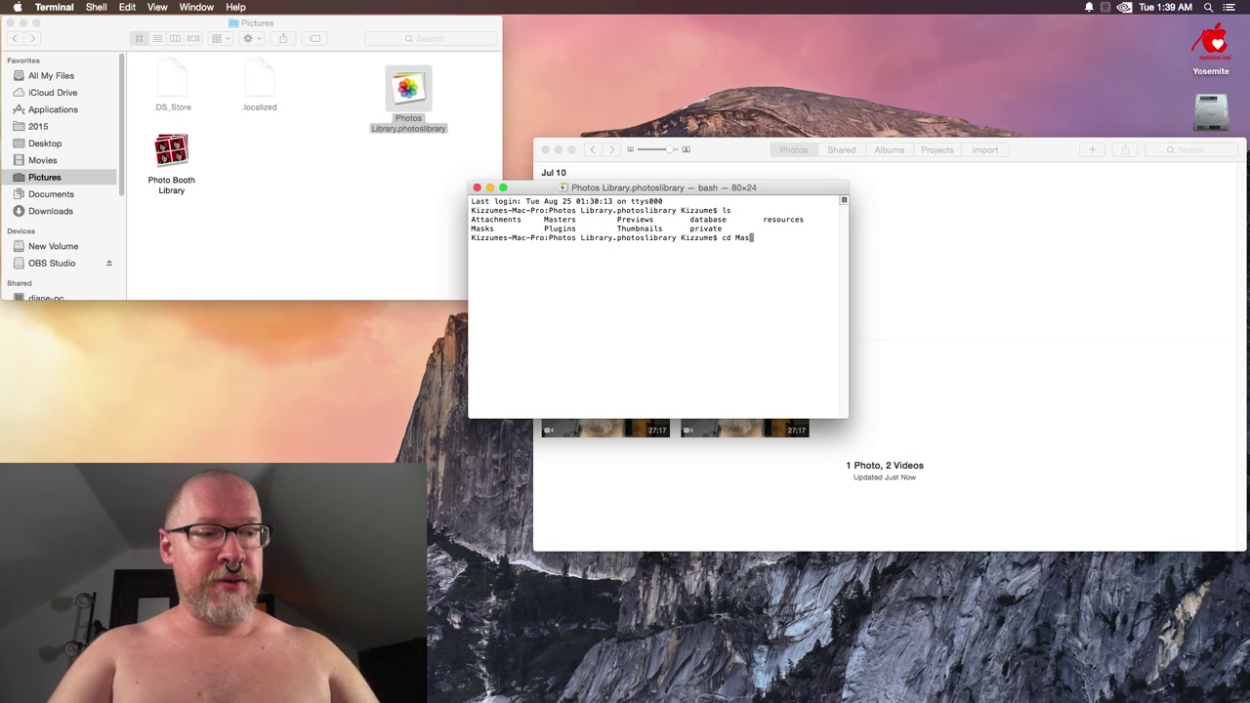
key("backspace")
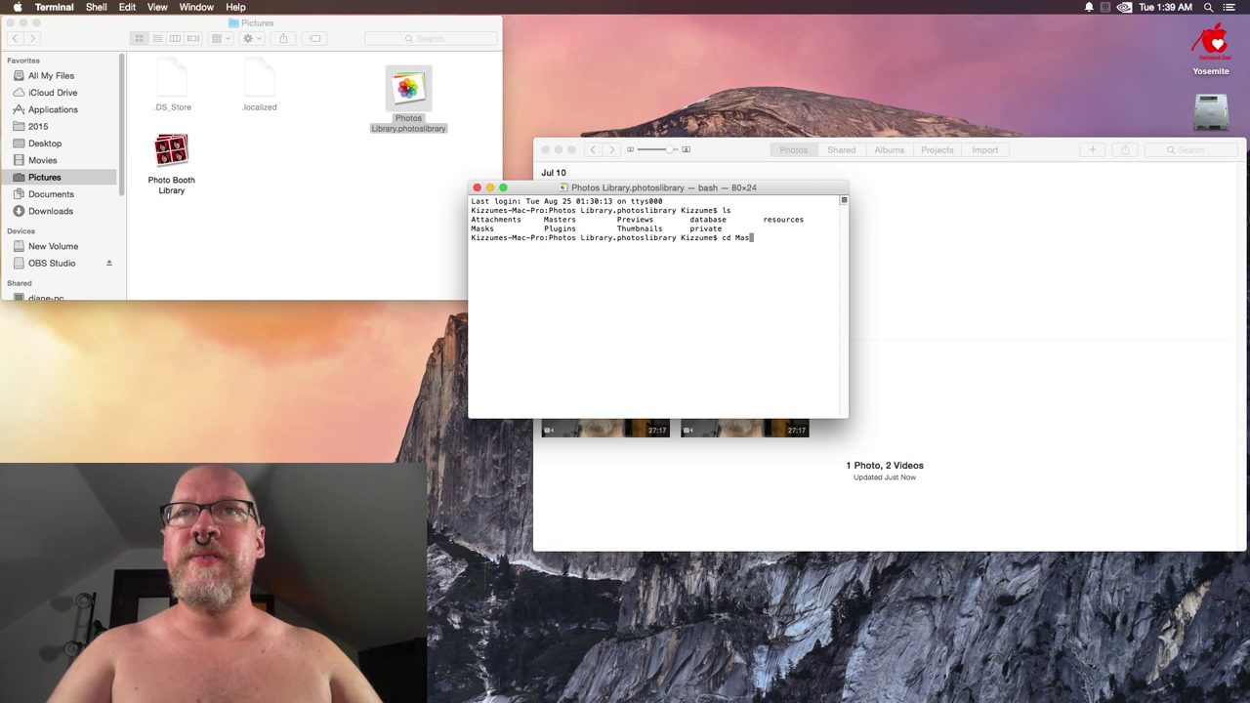
type("ters")
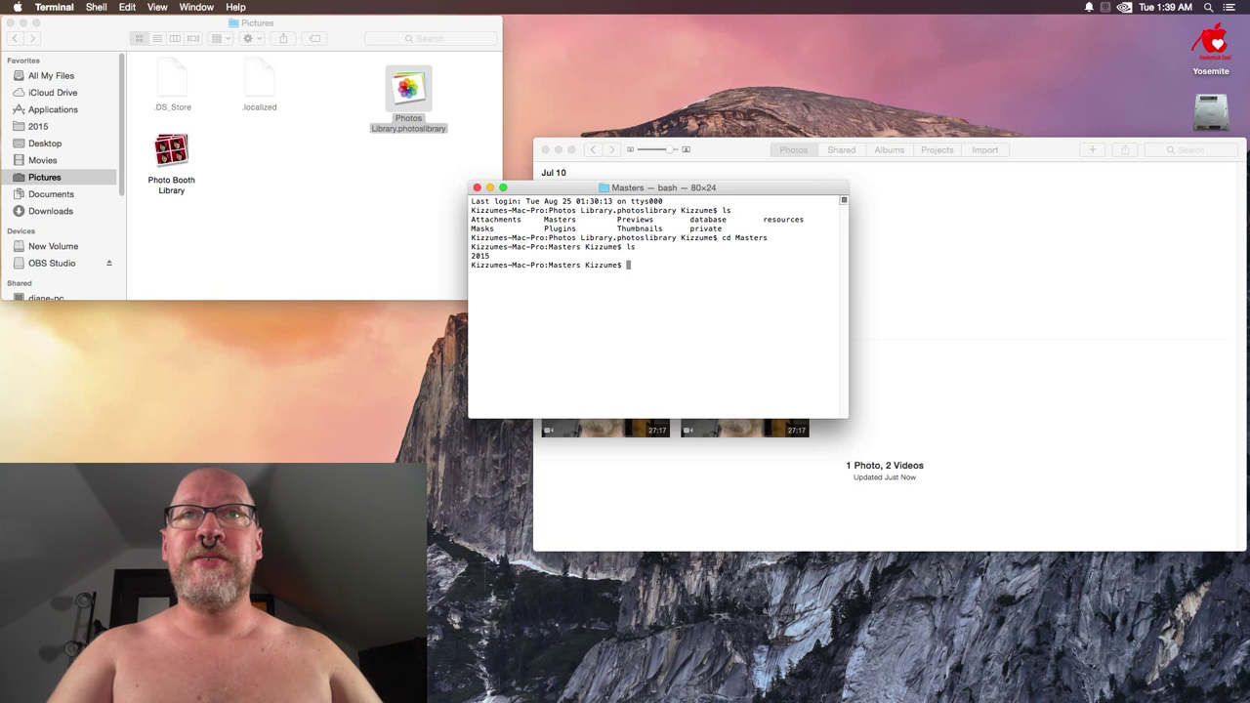
type("cd 2015/")
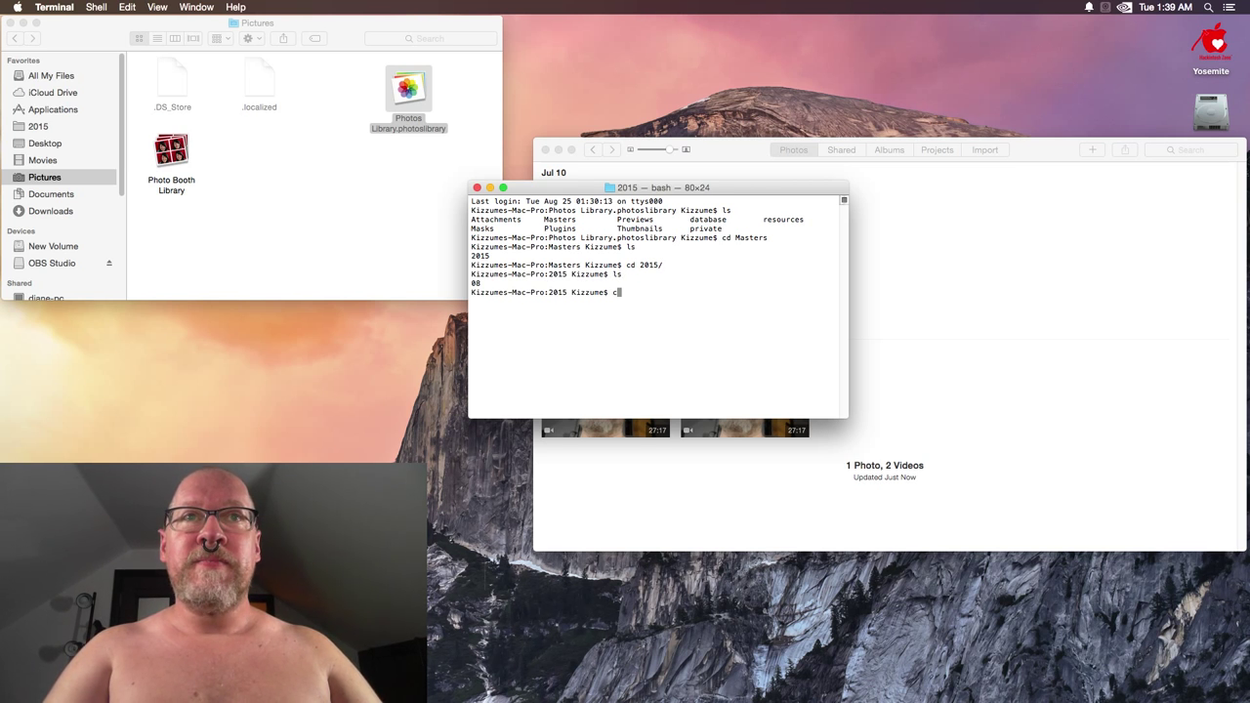
type("cd 08")
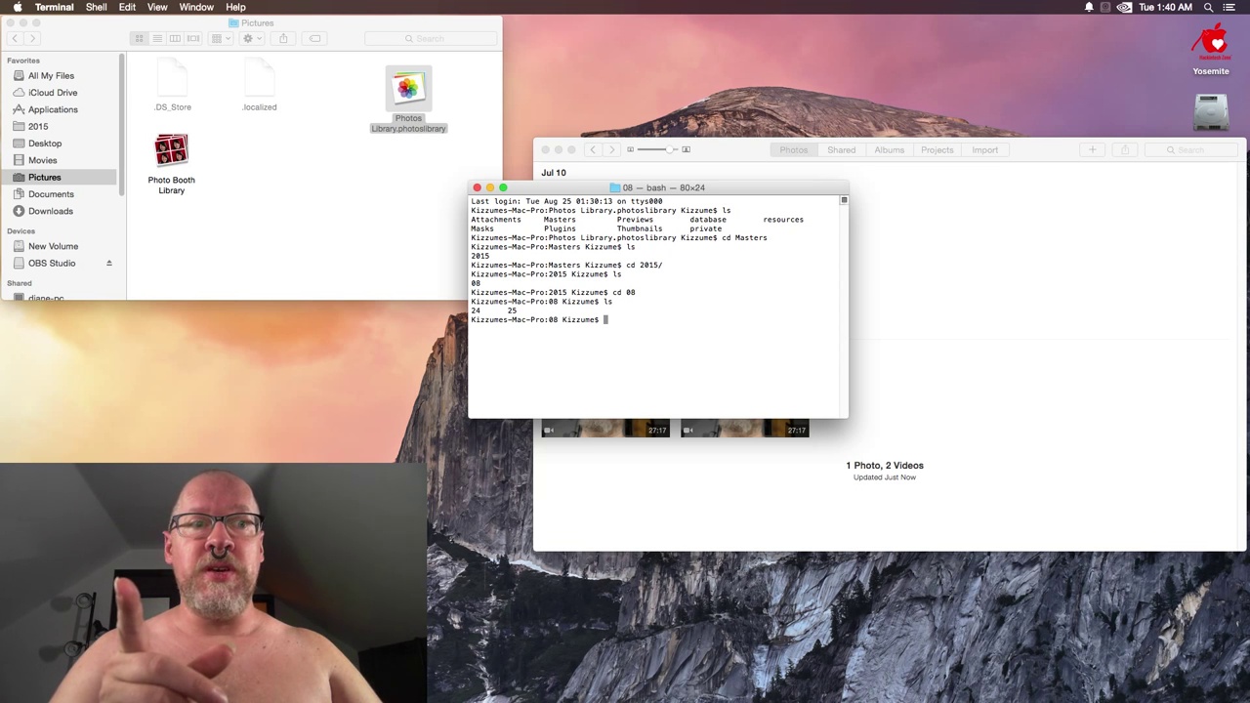
type("cd 25")
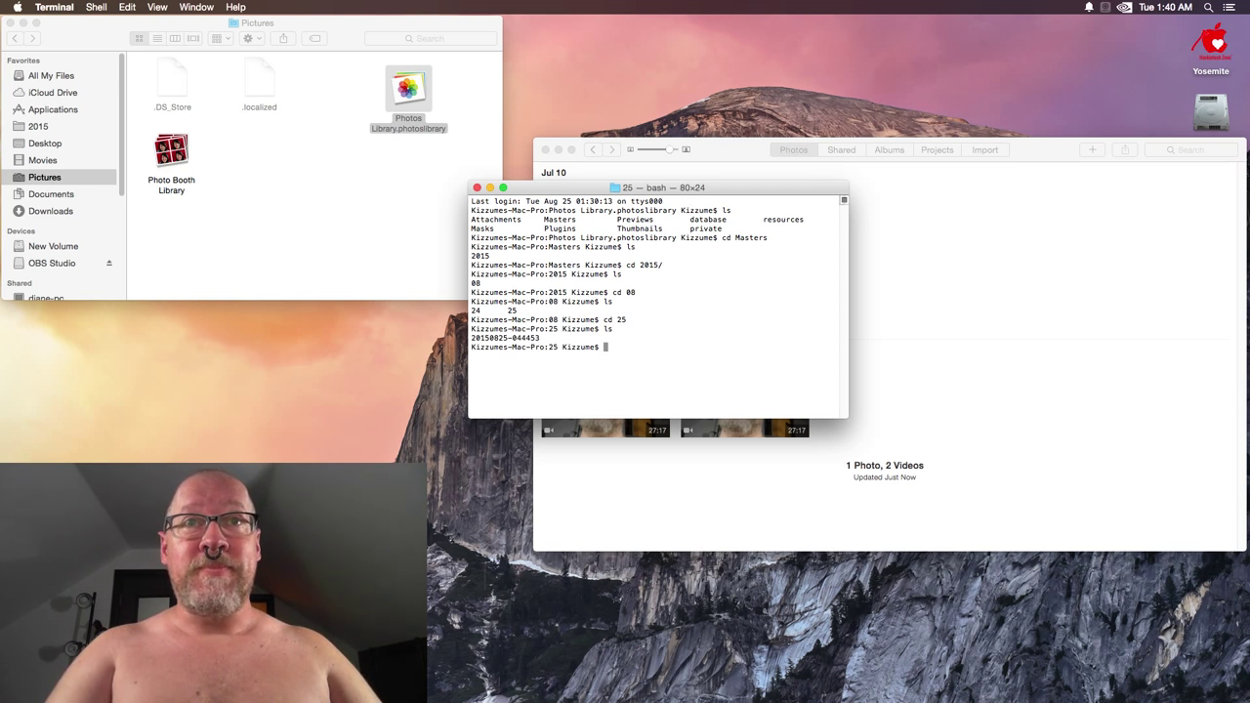
type("cd")
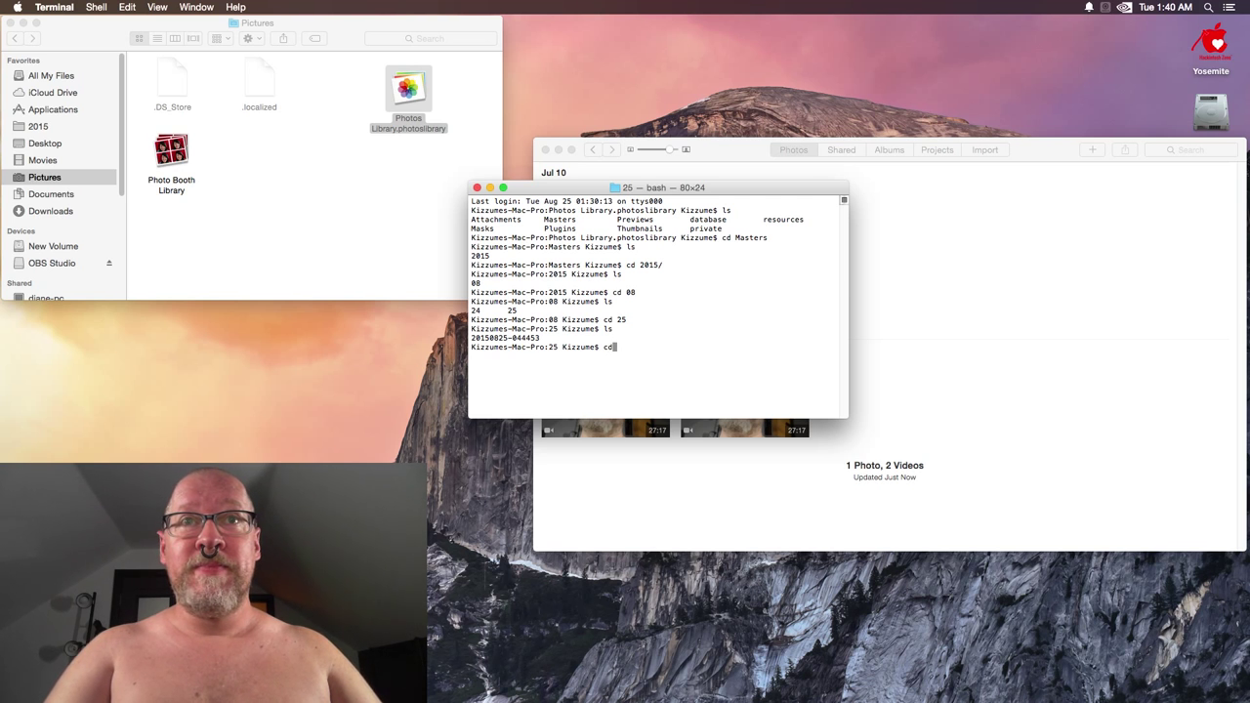
type("20150825-044653/")
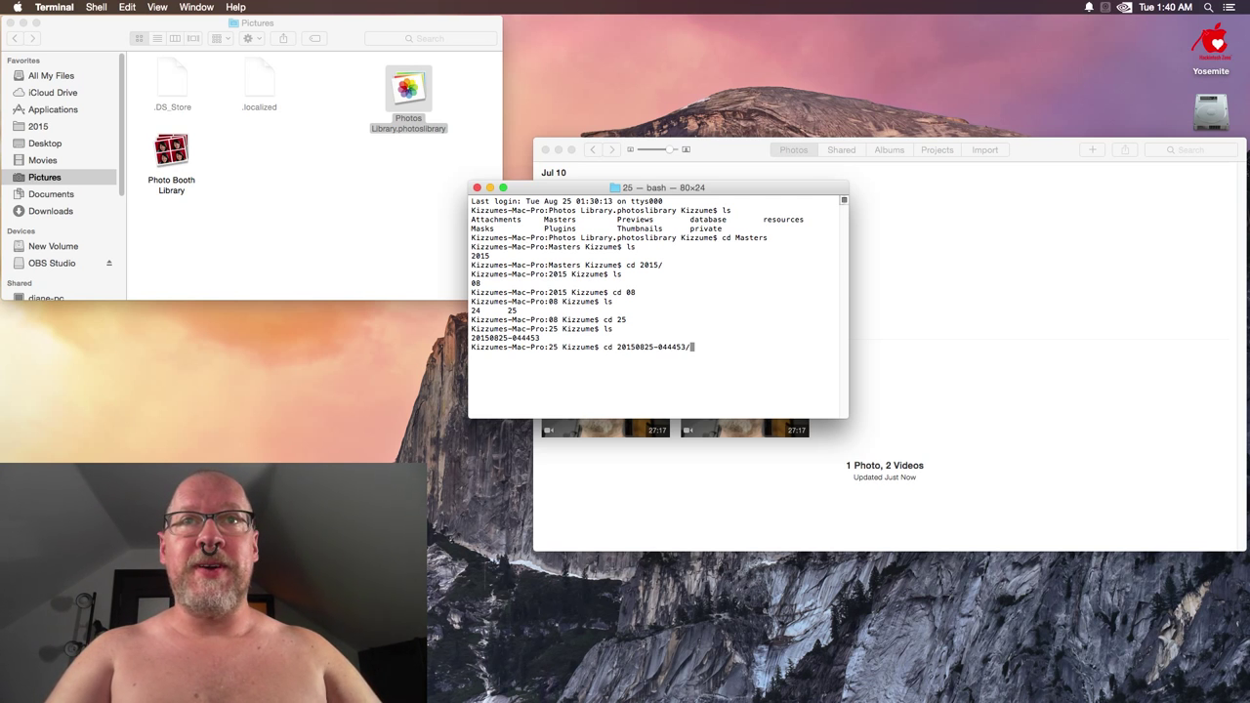
key("Return")
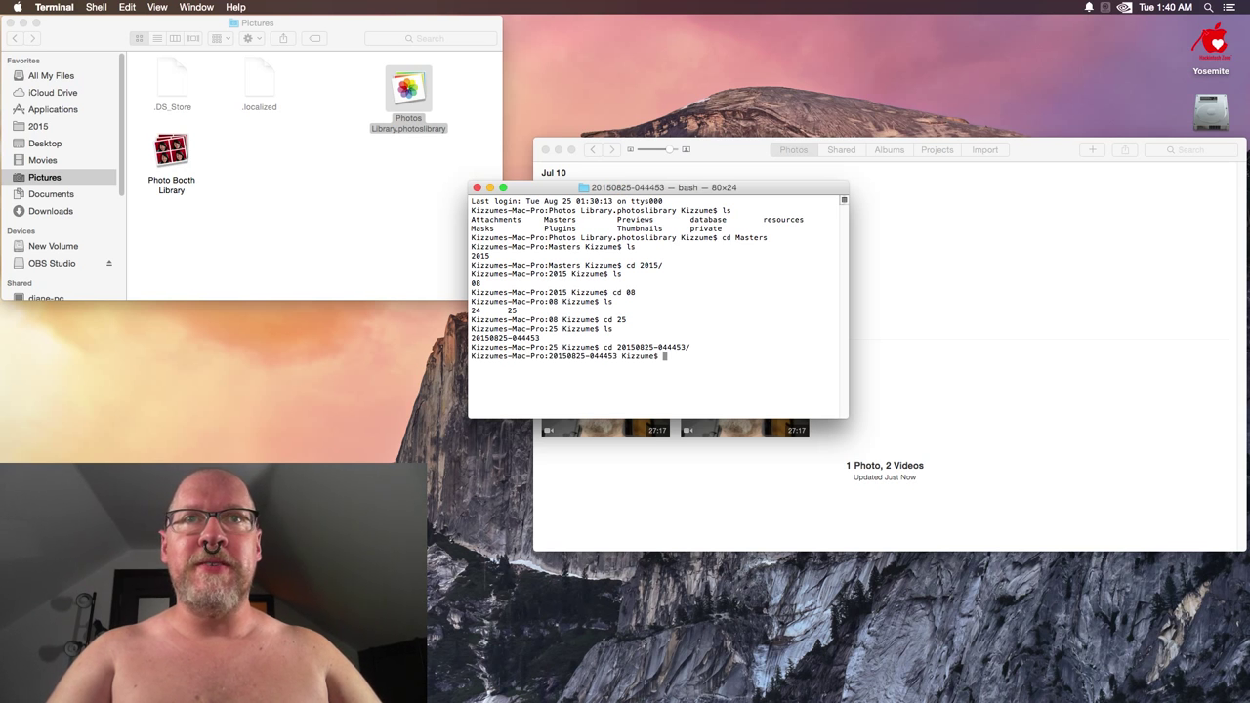
type("ls")
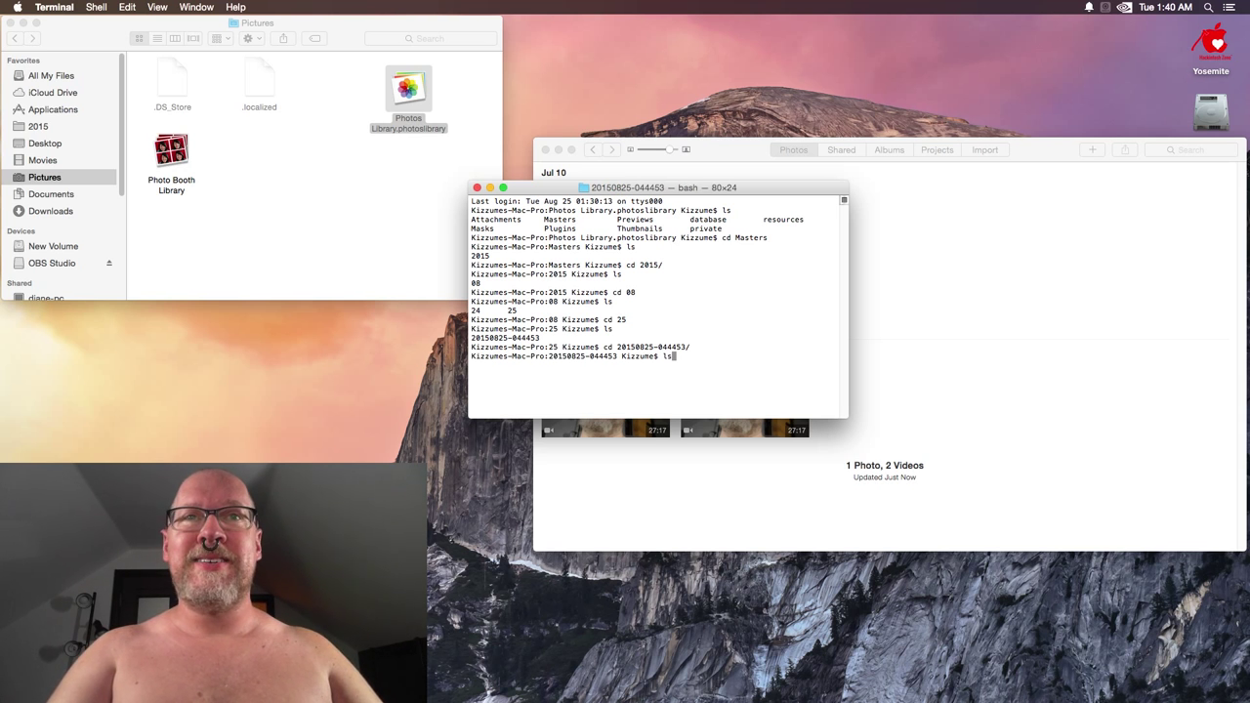
key("Return")
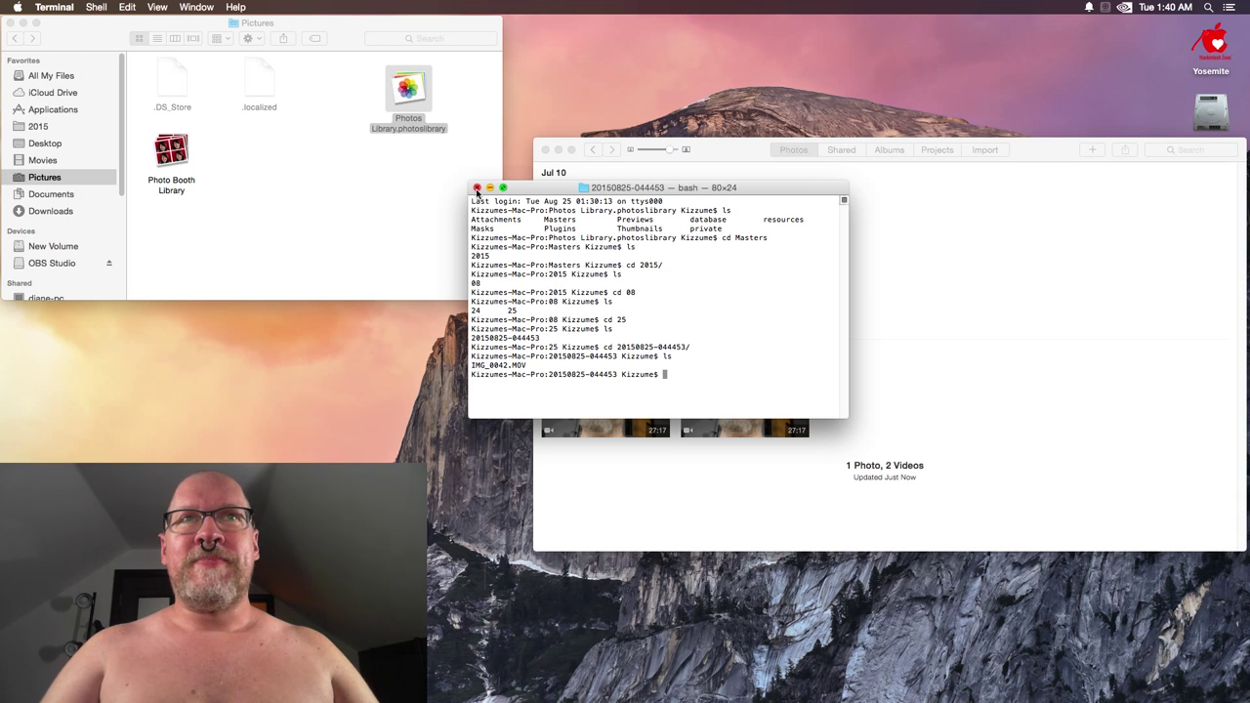
left_click(476, 187)
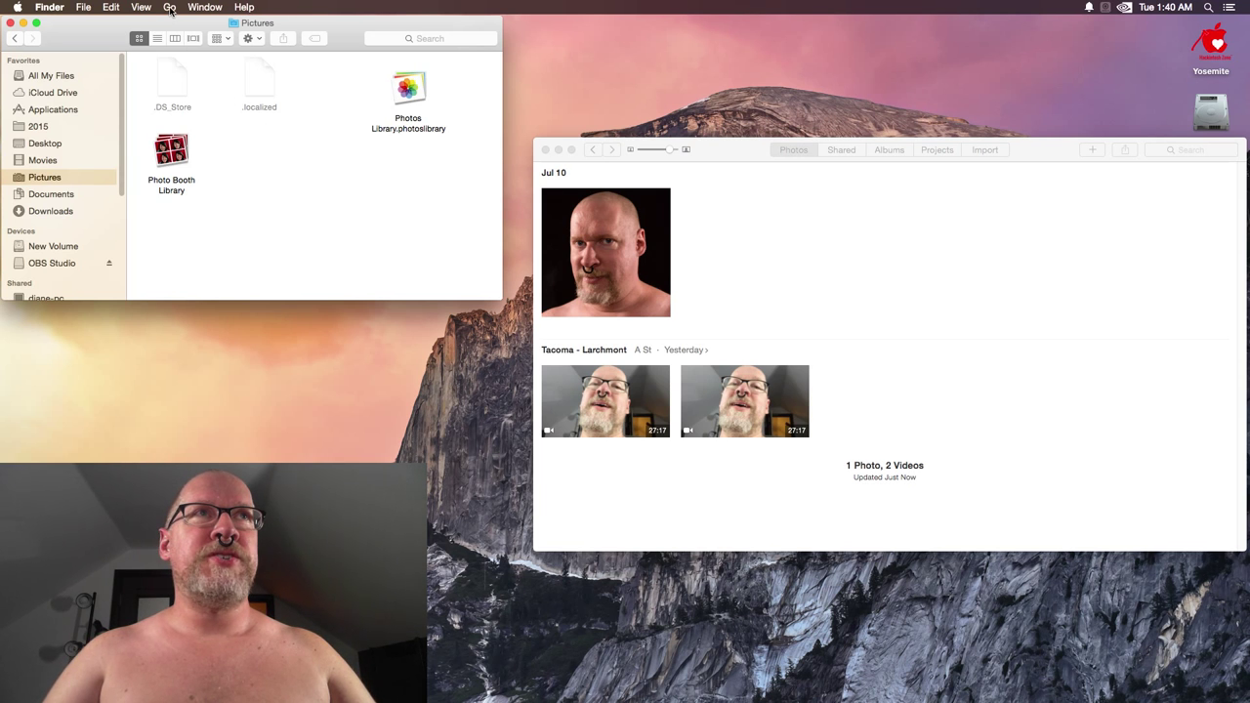
left_click(170, 8)
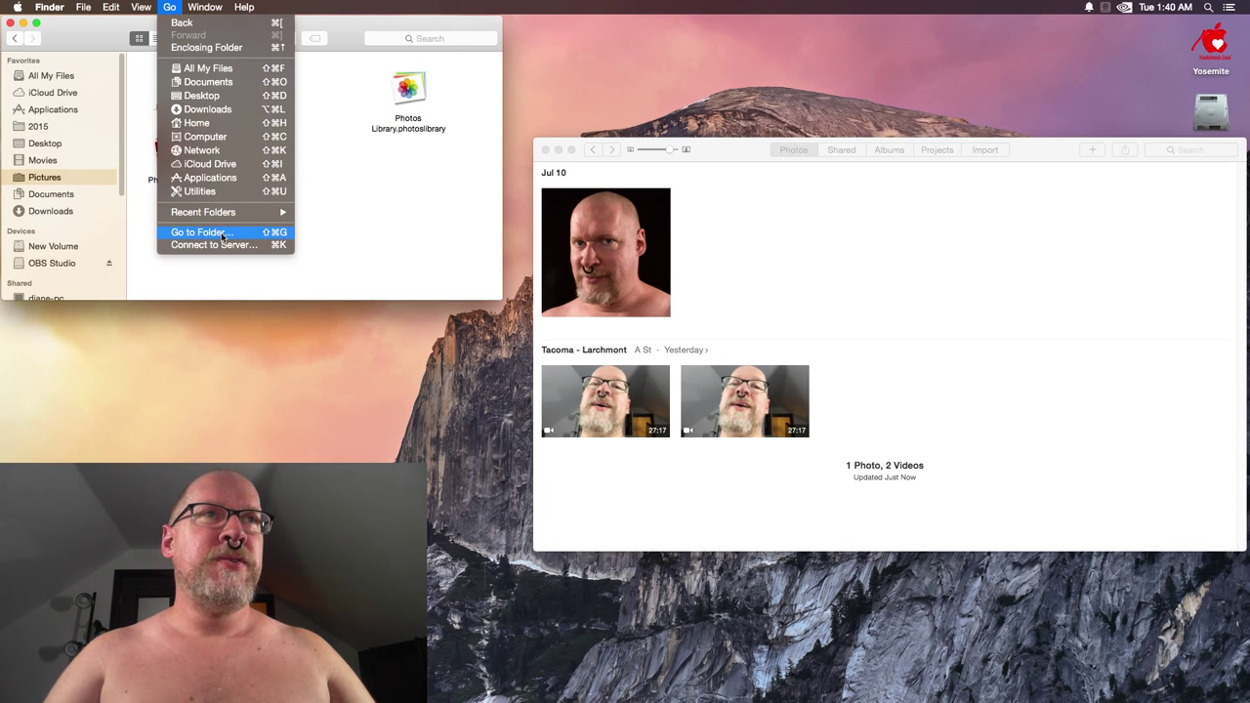
left_click(198, 232)
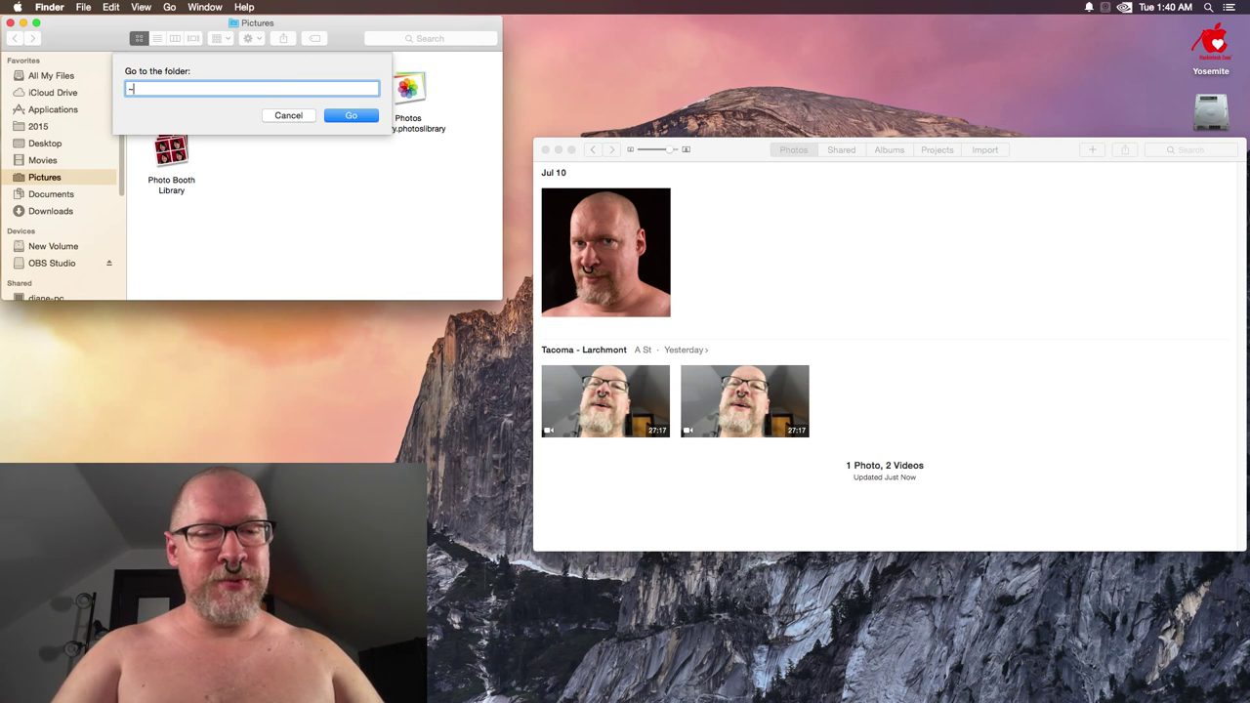
type("/Picture")
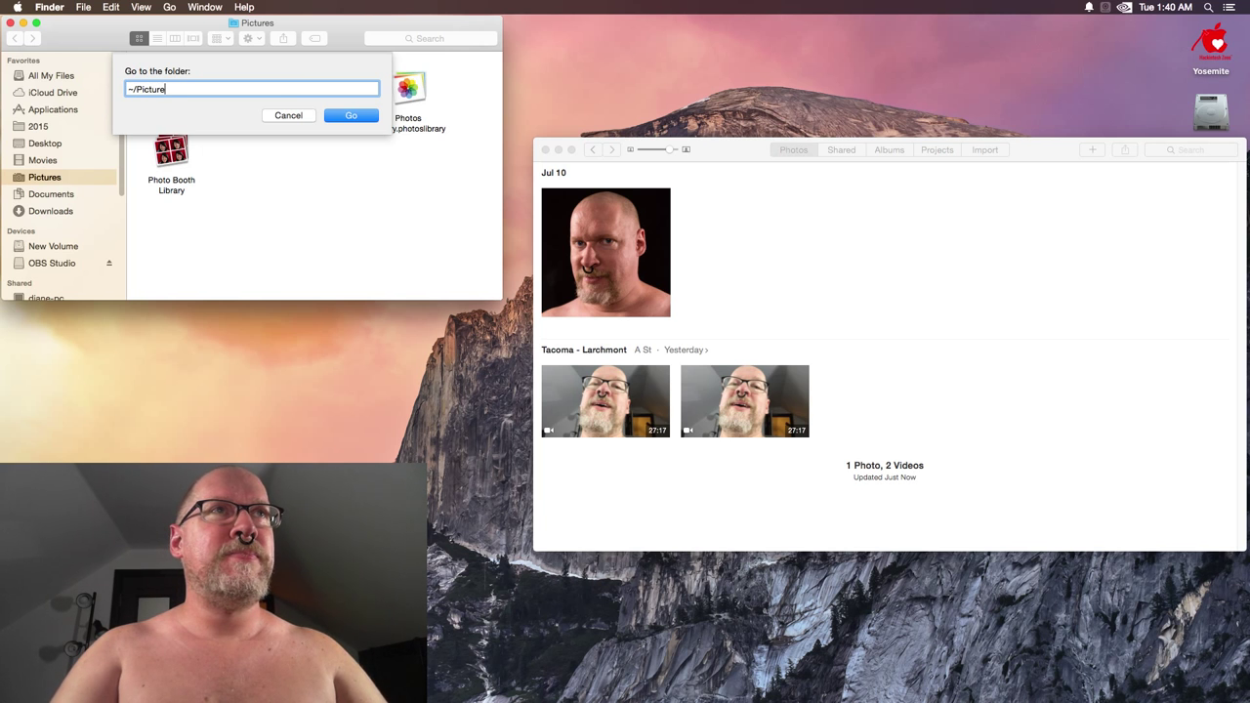
type("s/")
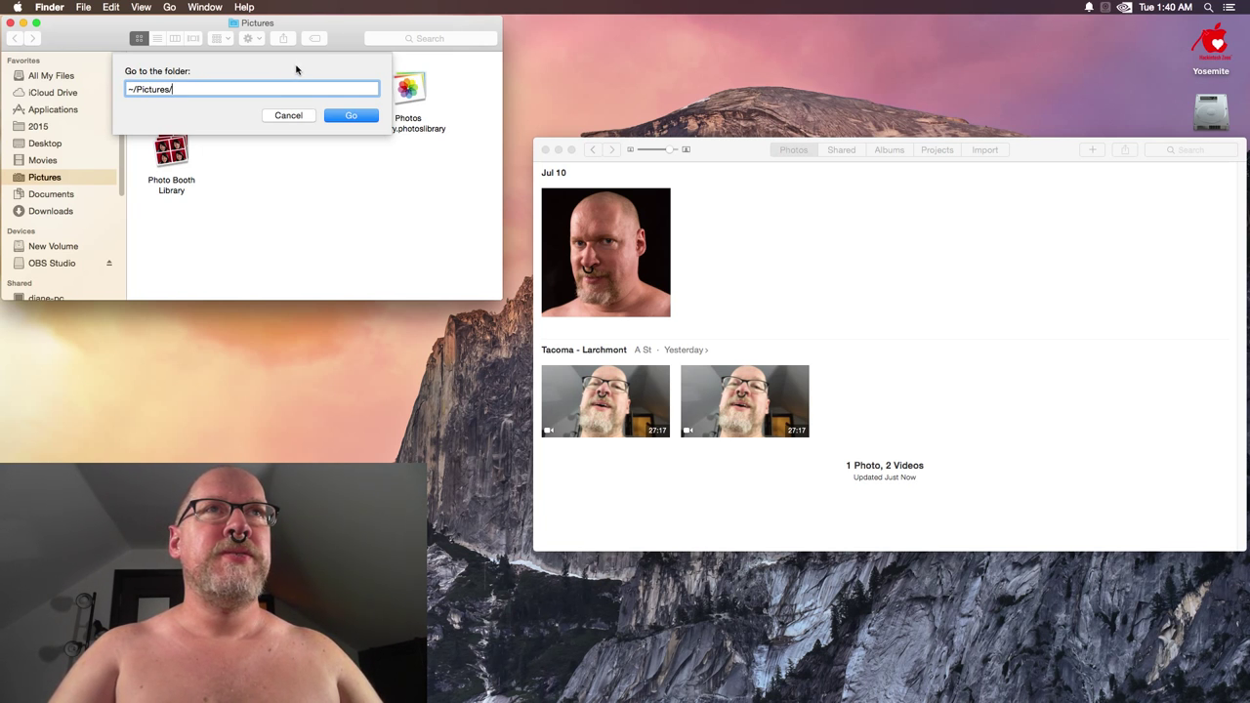
mouse_move(375, 234)
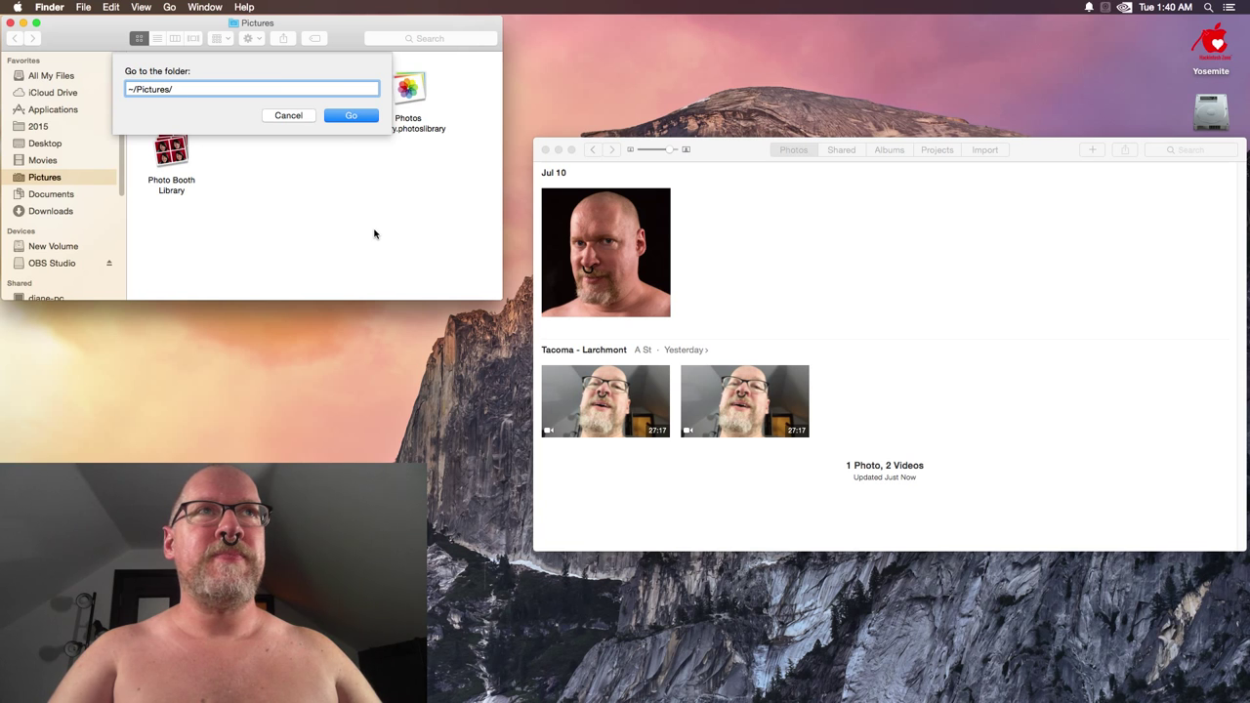
type("Photos")
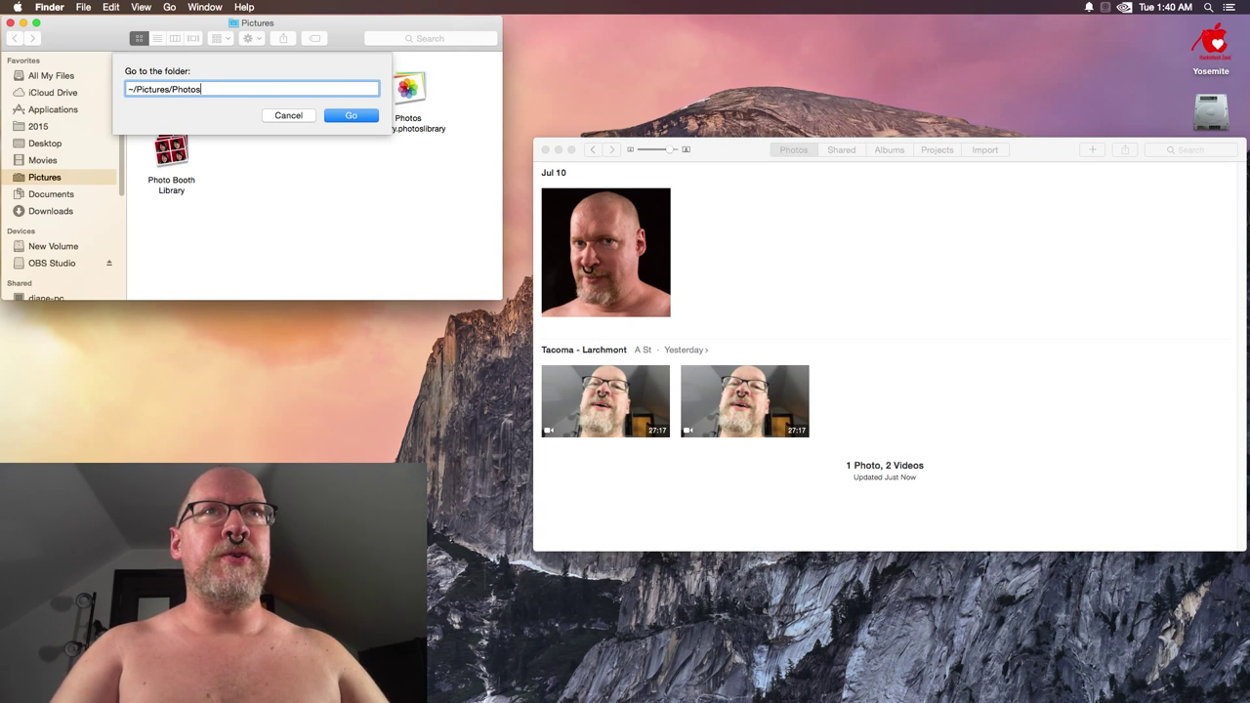
type("Library")
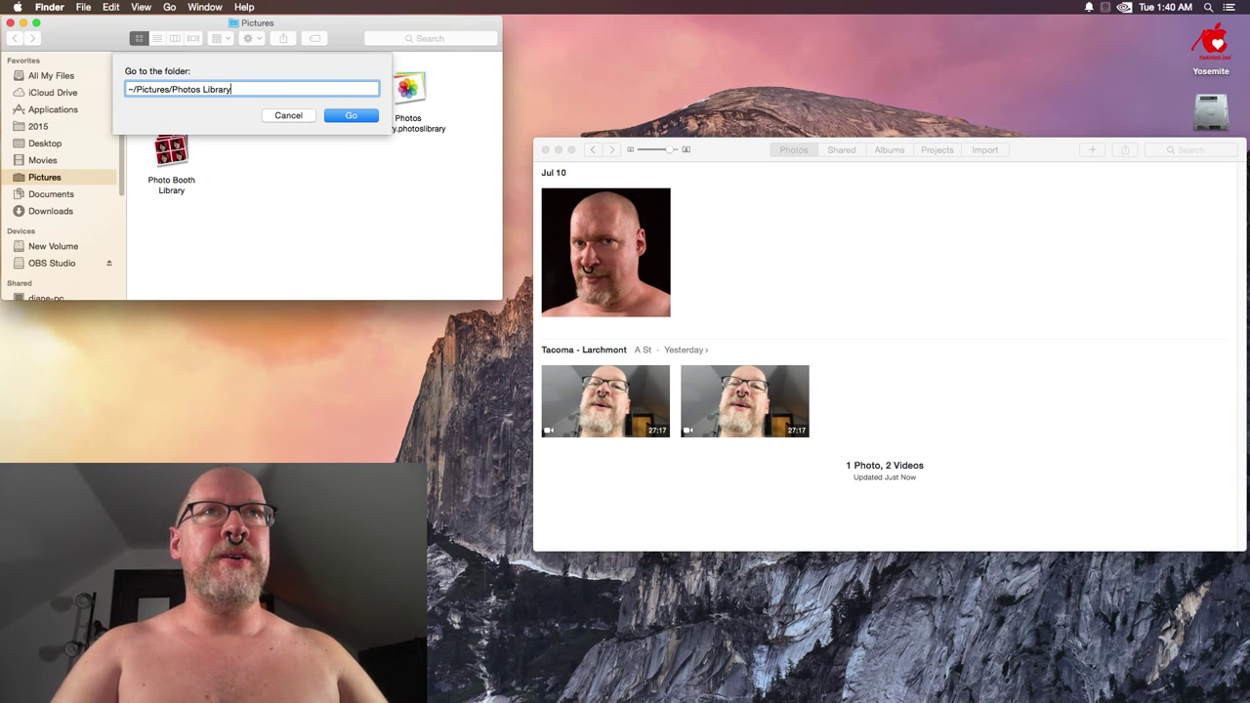
type(".photoslibrary/")
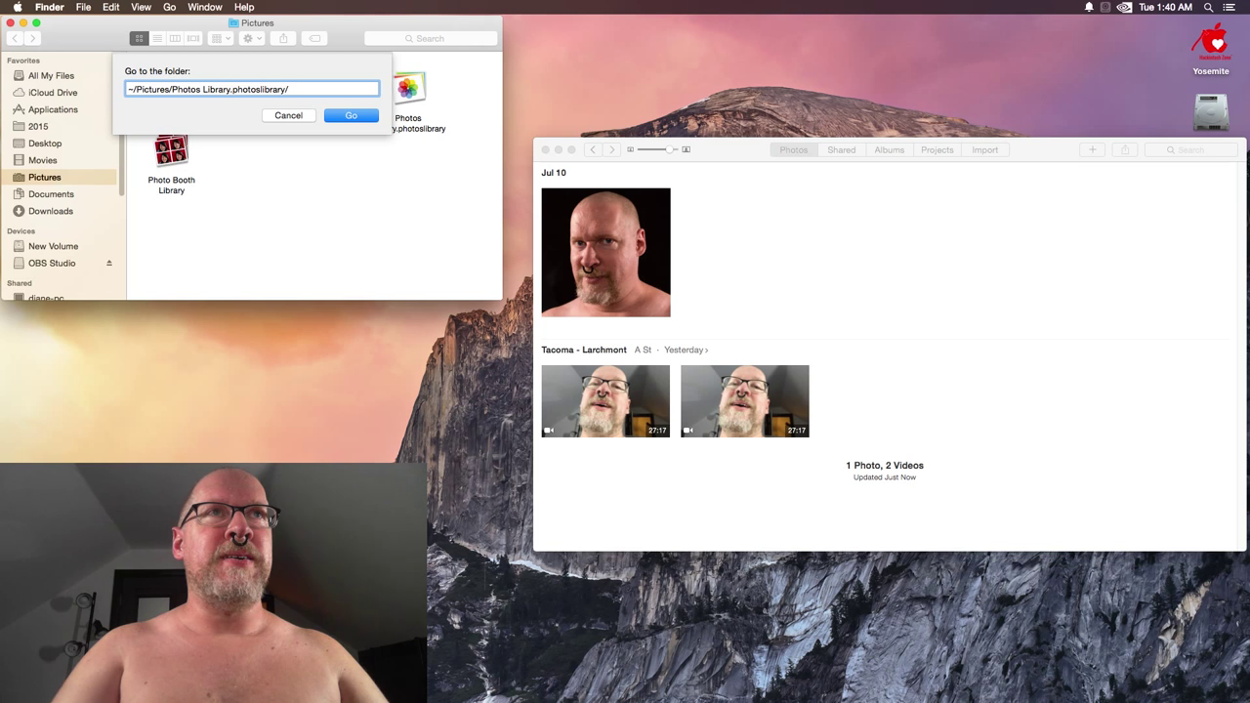
type("Master")
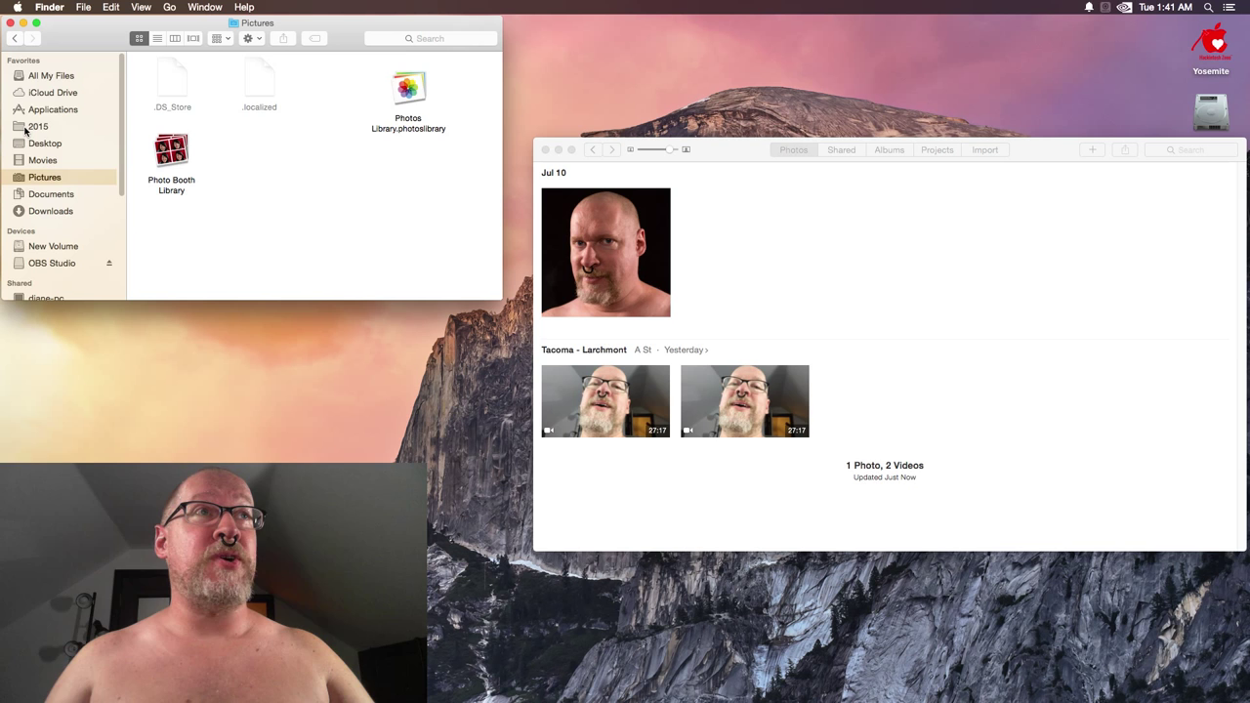
- Open the 2015 folder in Finder to reach the date subfolders holding IMG_0042.MOV
left_click(39, 125)
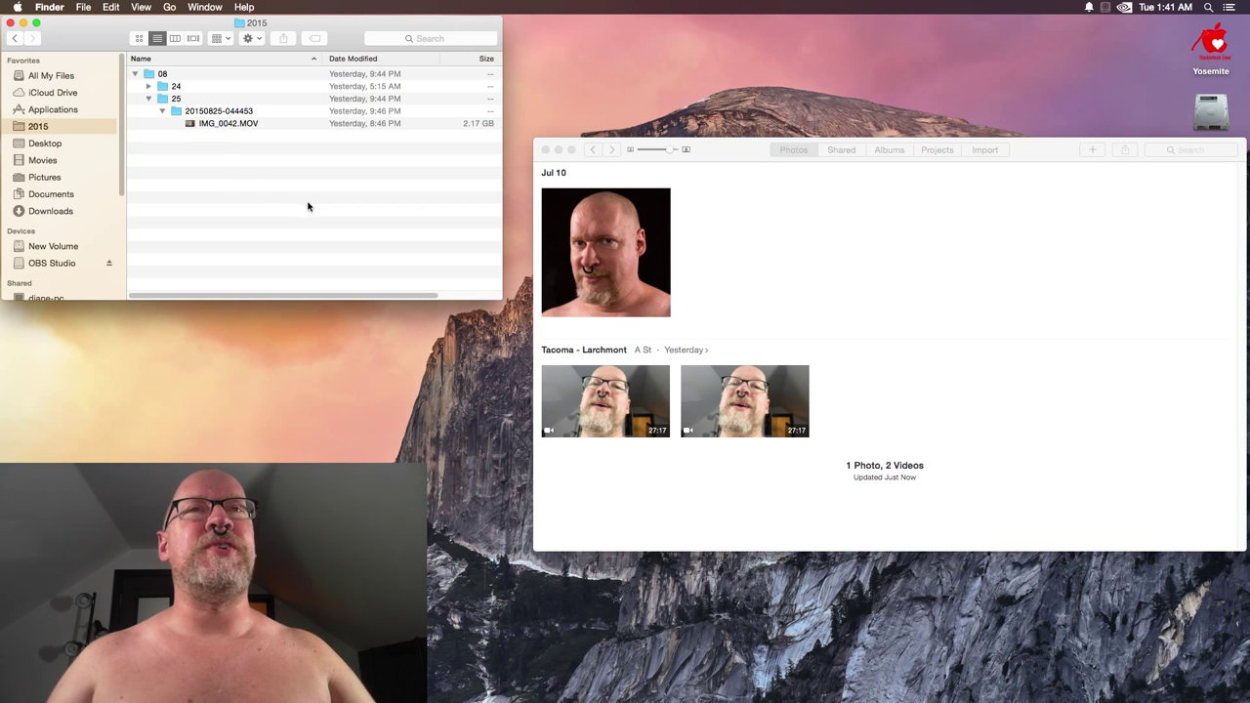
mouse_move(410, 211)
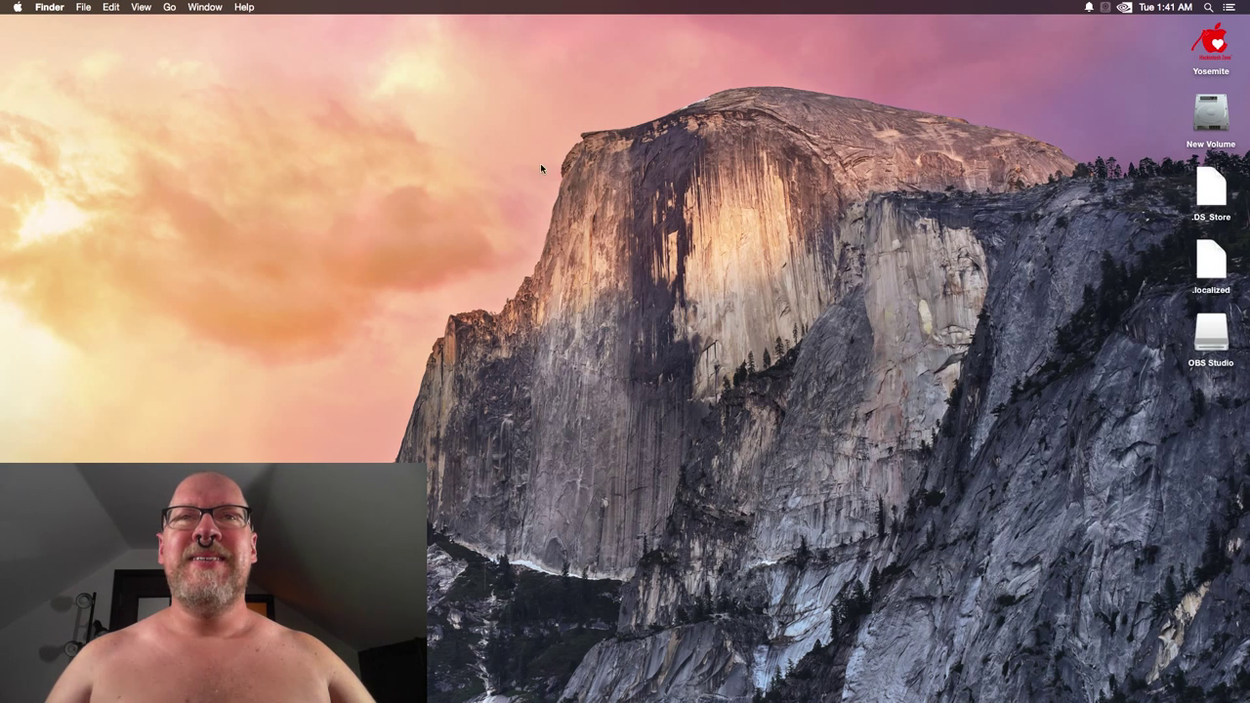
mouse_move(671, 385)
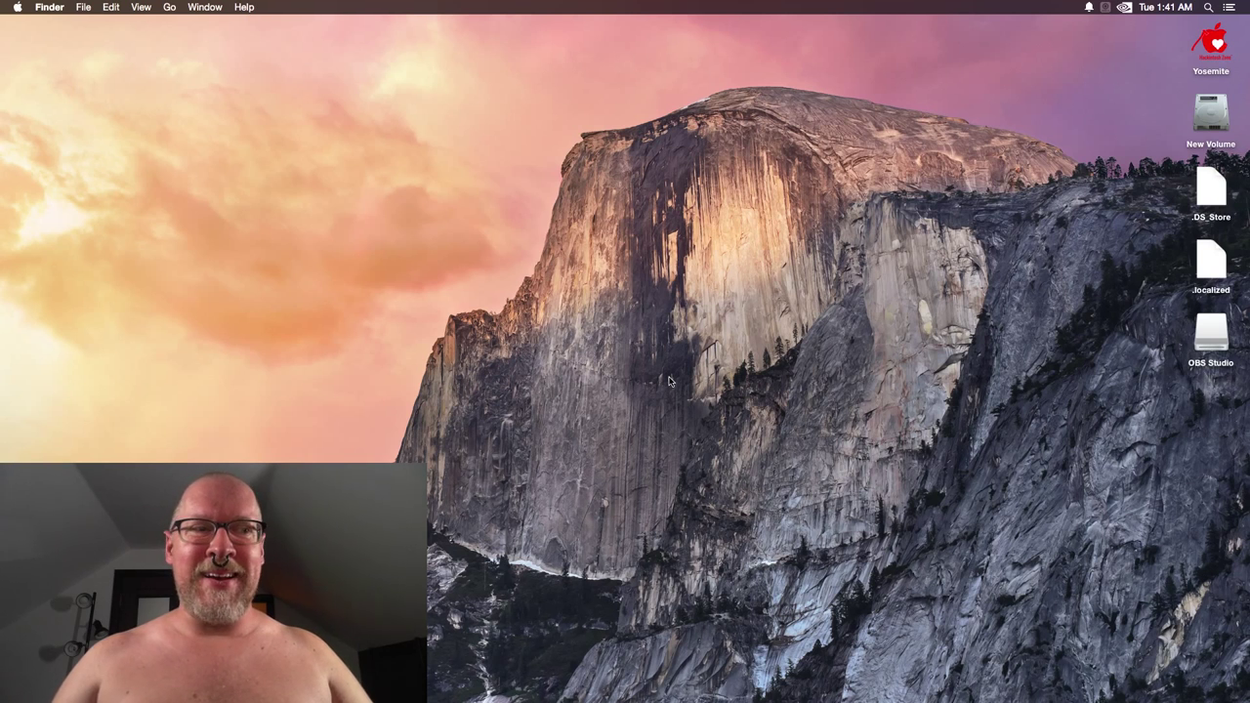